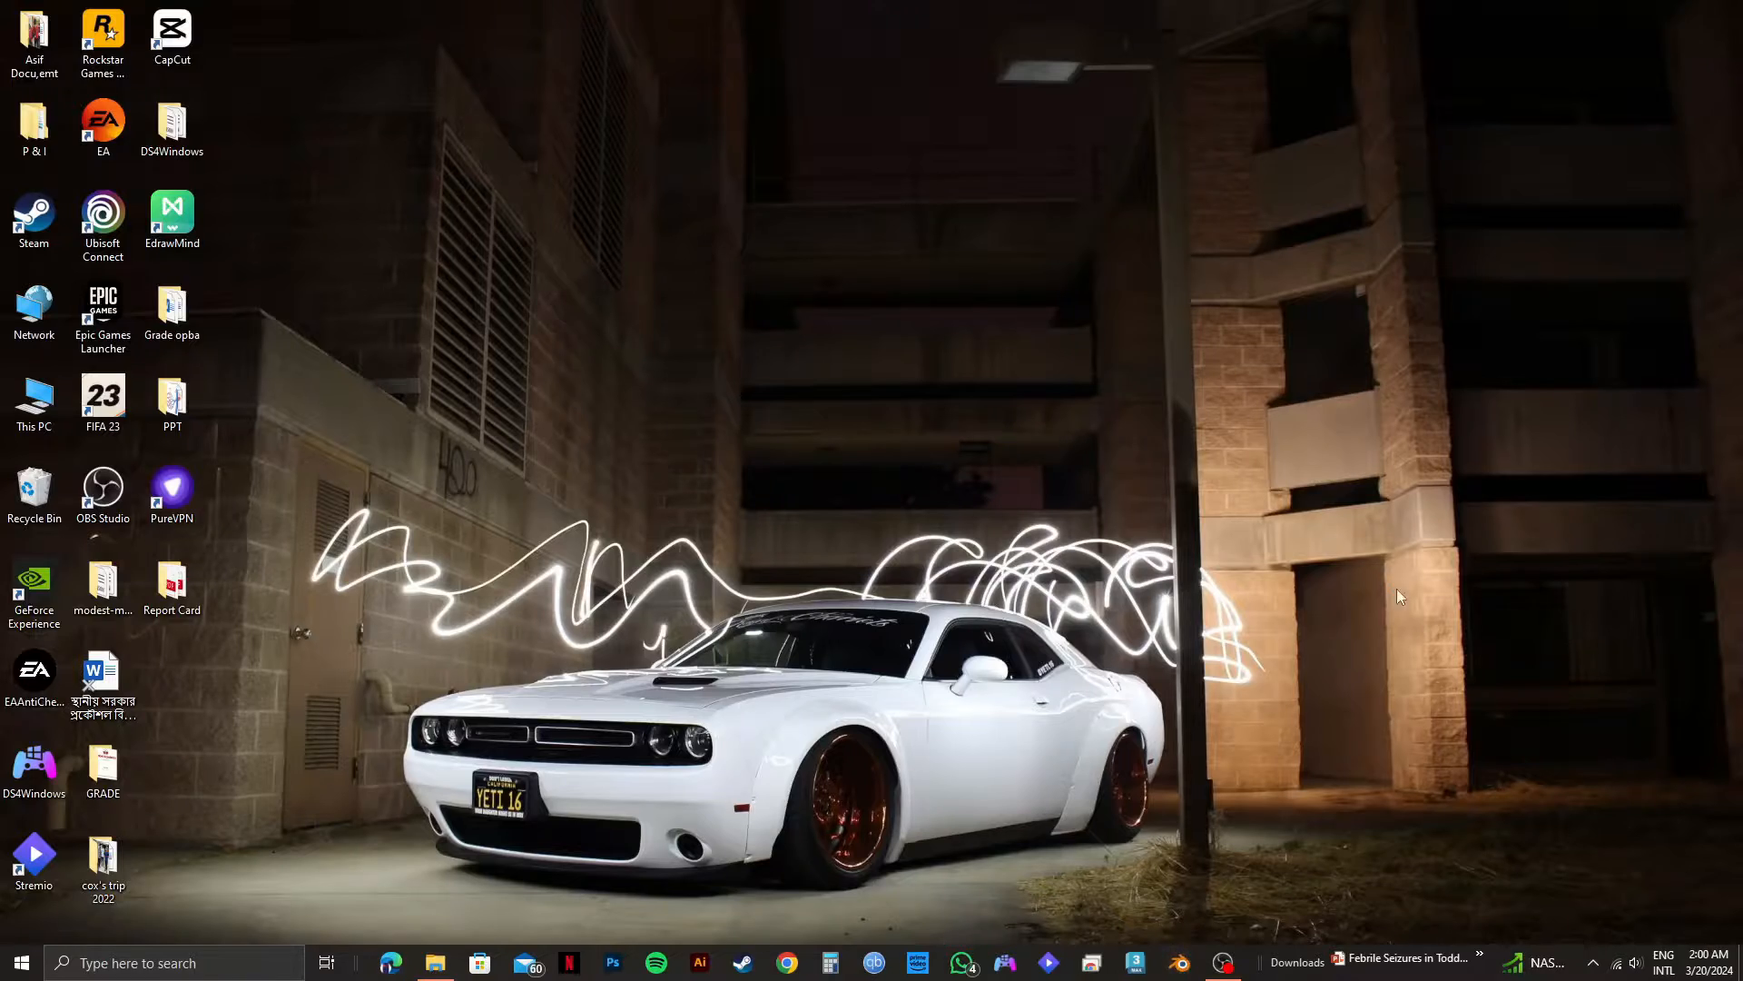
Launch Blender 4.0 from the taskbar into a new default scene
left_click(1222, 962)
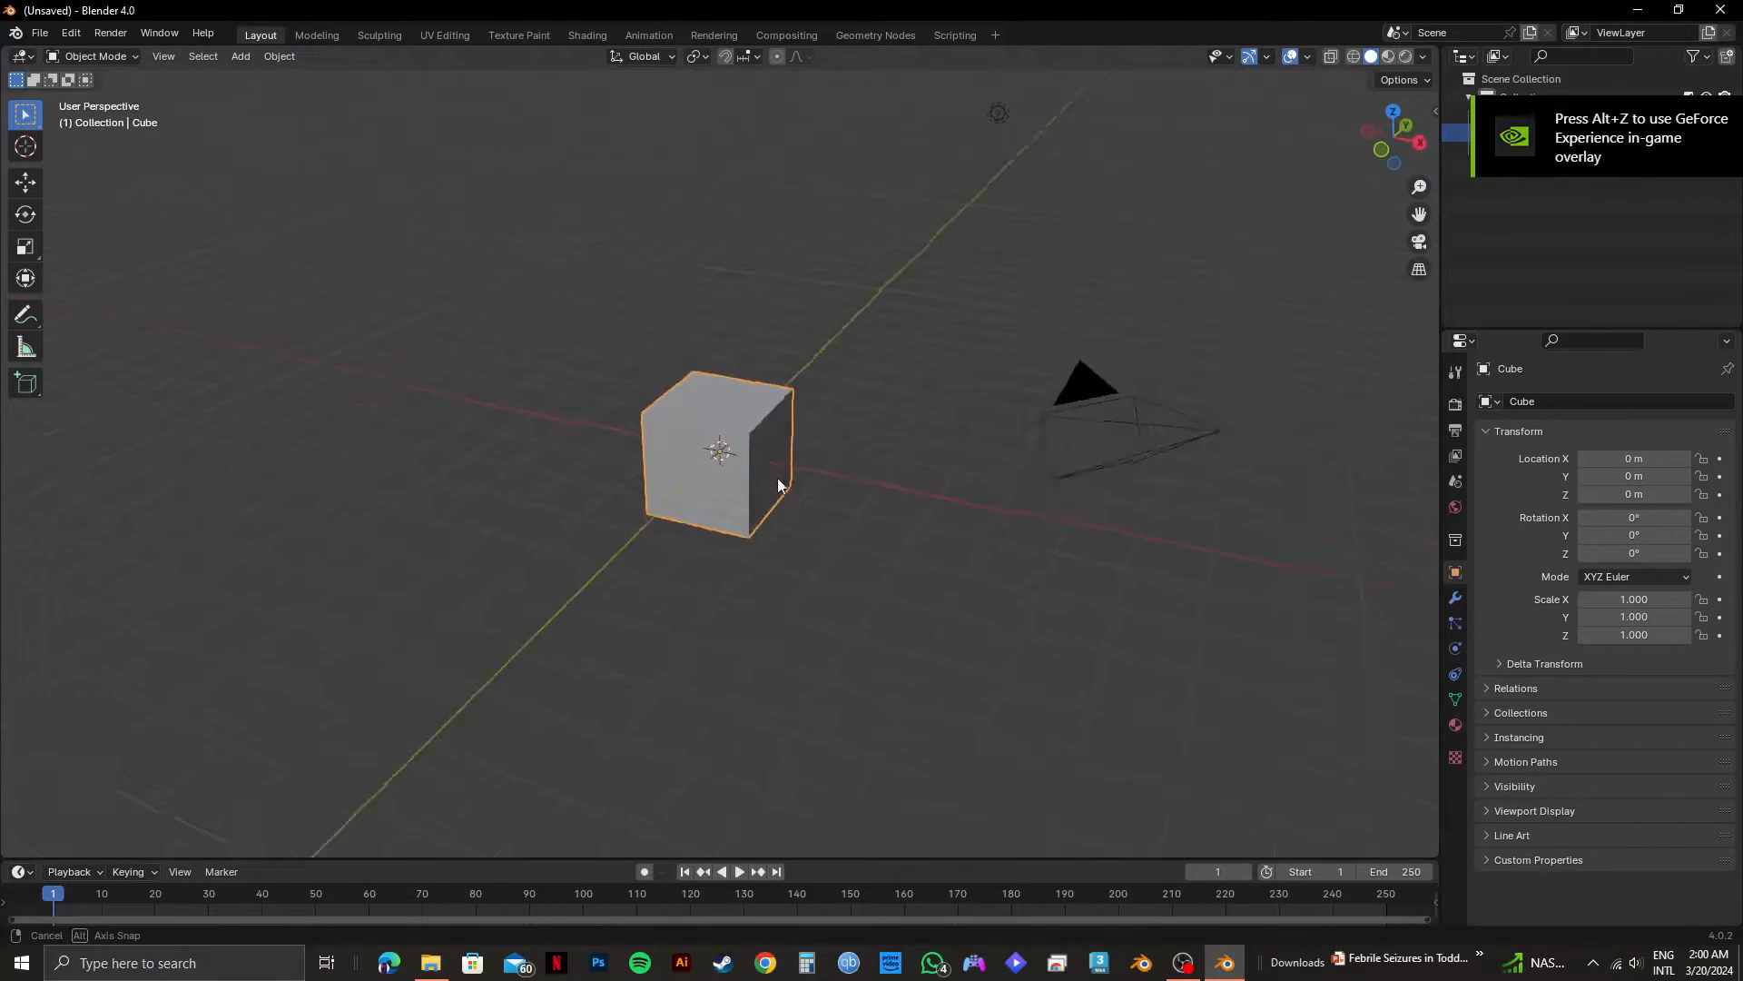
Orbit the viewport to see the default cube from another side
left_click_drag(779, 483, 854, 492)
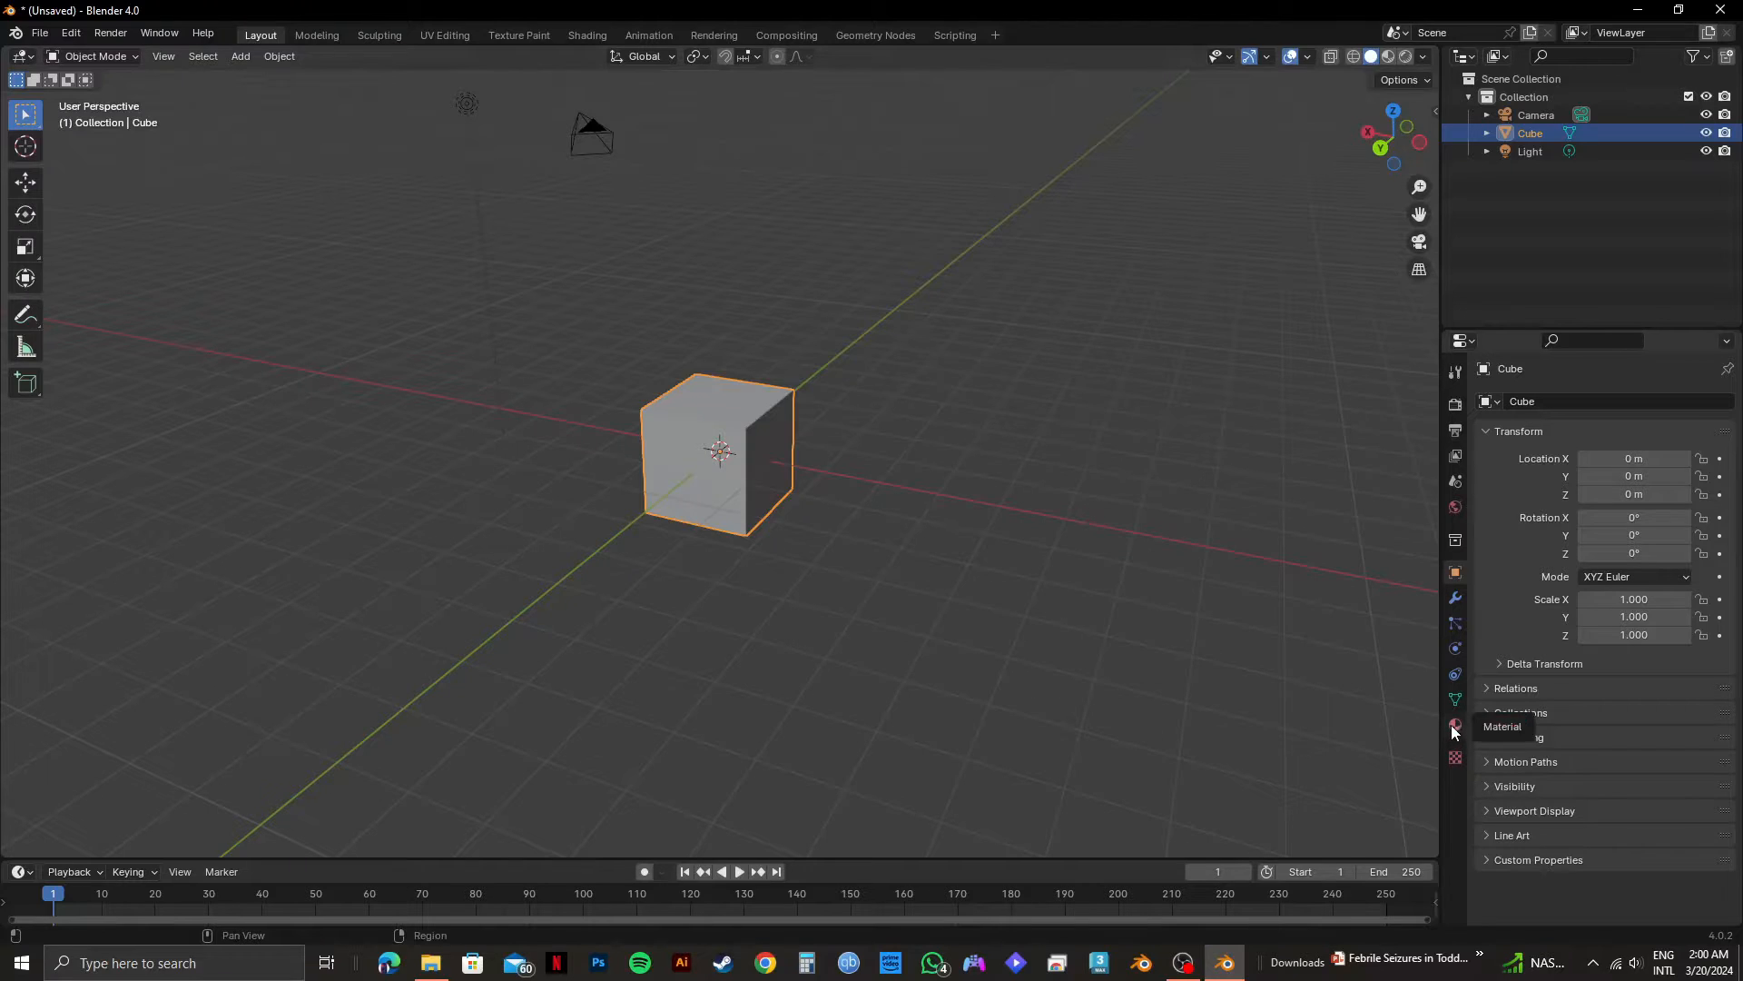
Connect an Image Texture node to the cube material's Base Color
left_click(1454, 726)
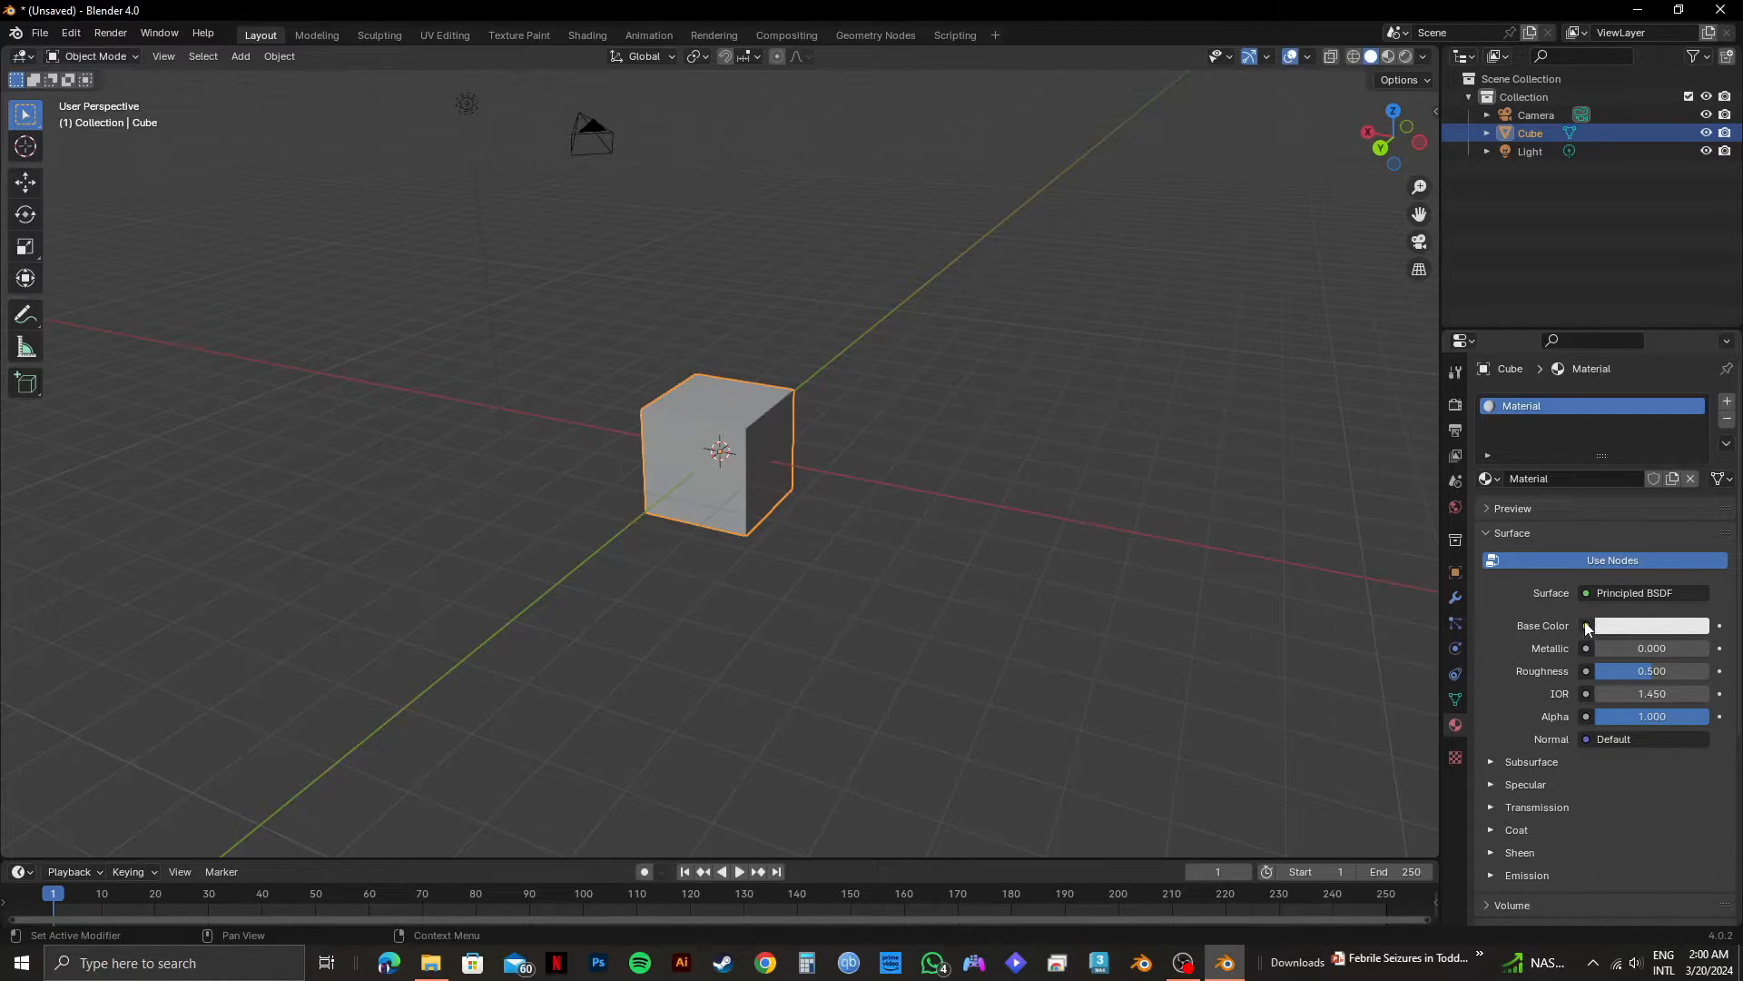
left_click(1587, 625)
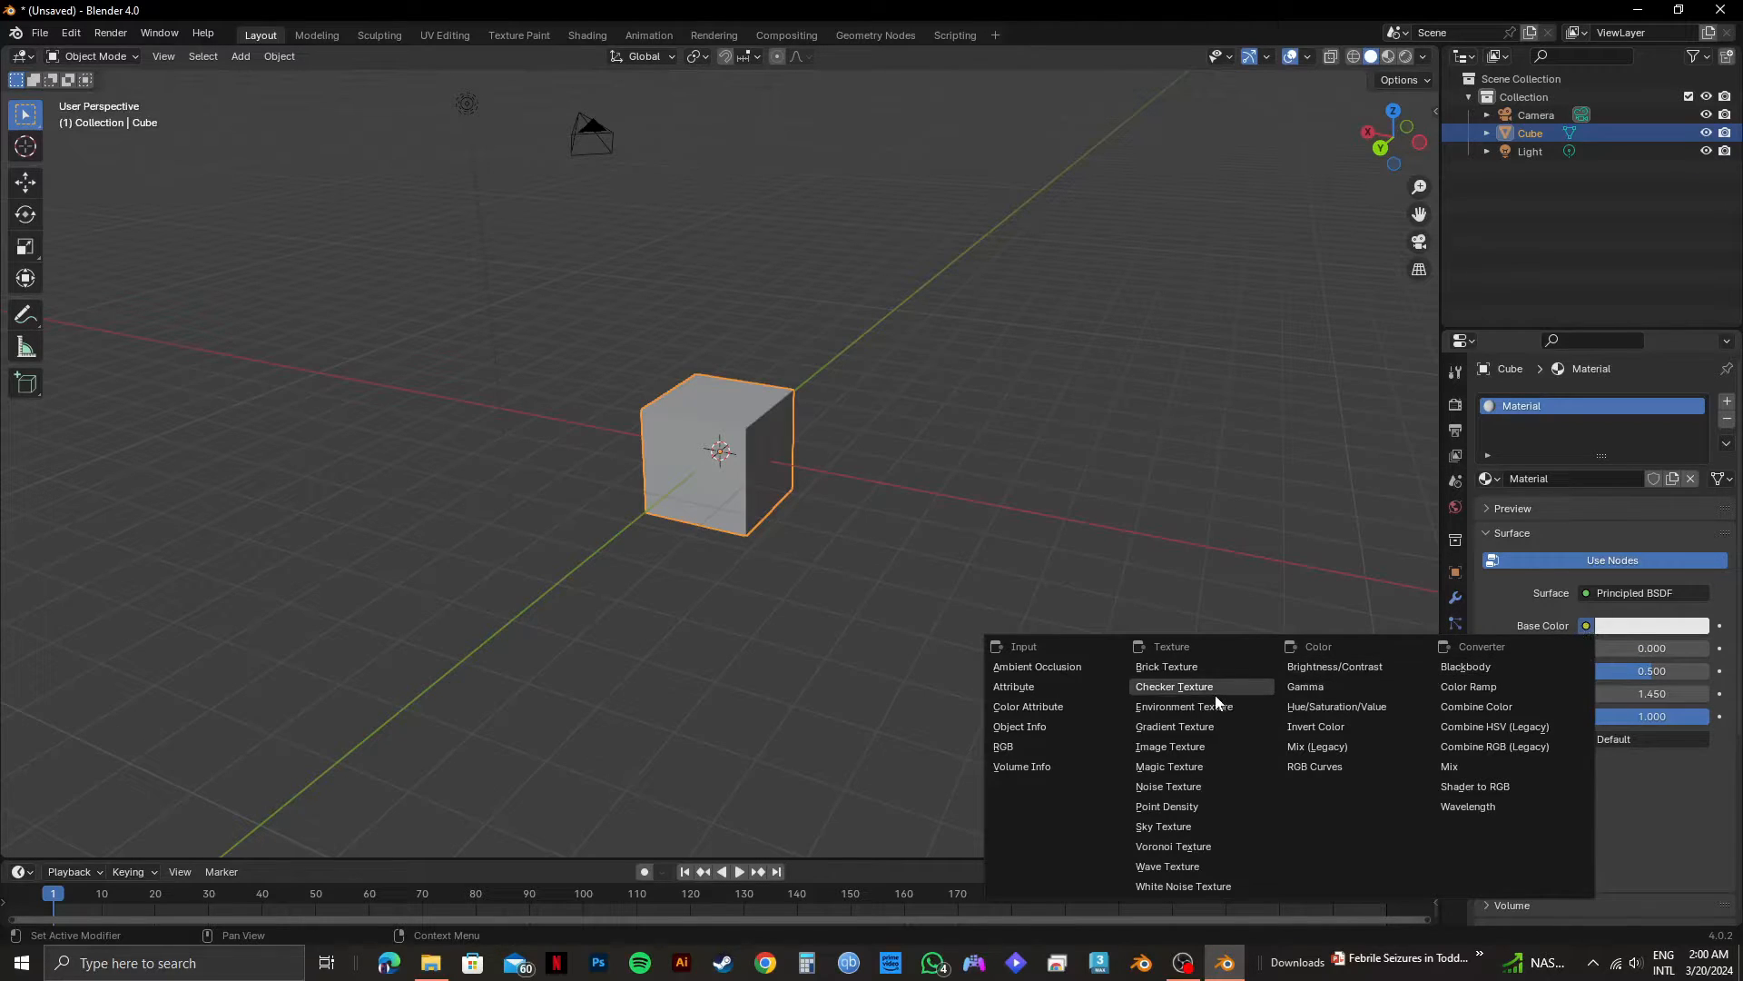
mouse_move(1169, 746)
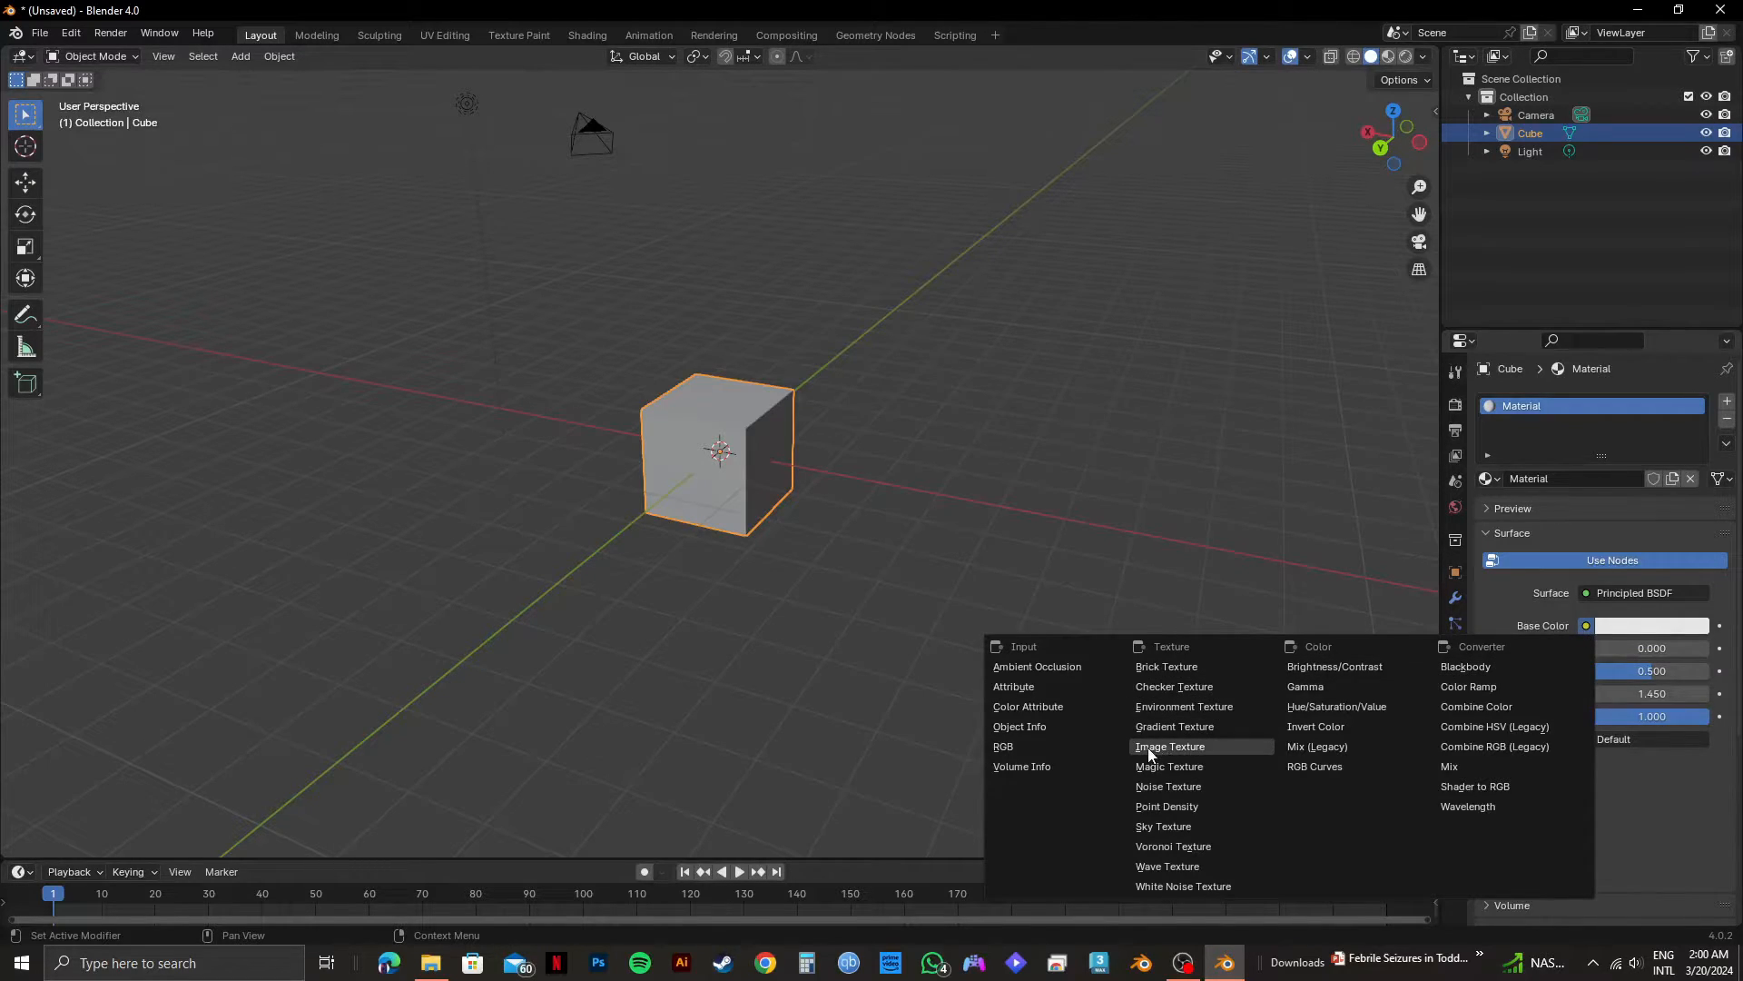
left_click(1167, 747)
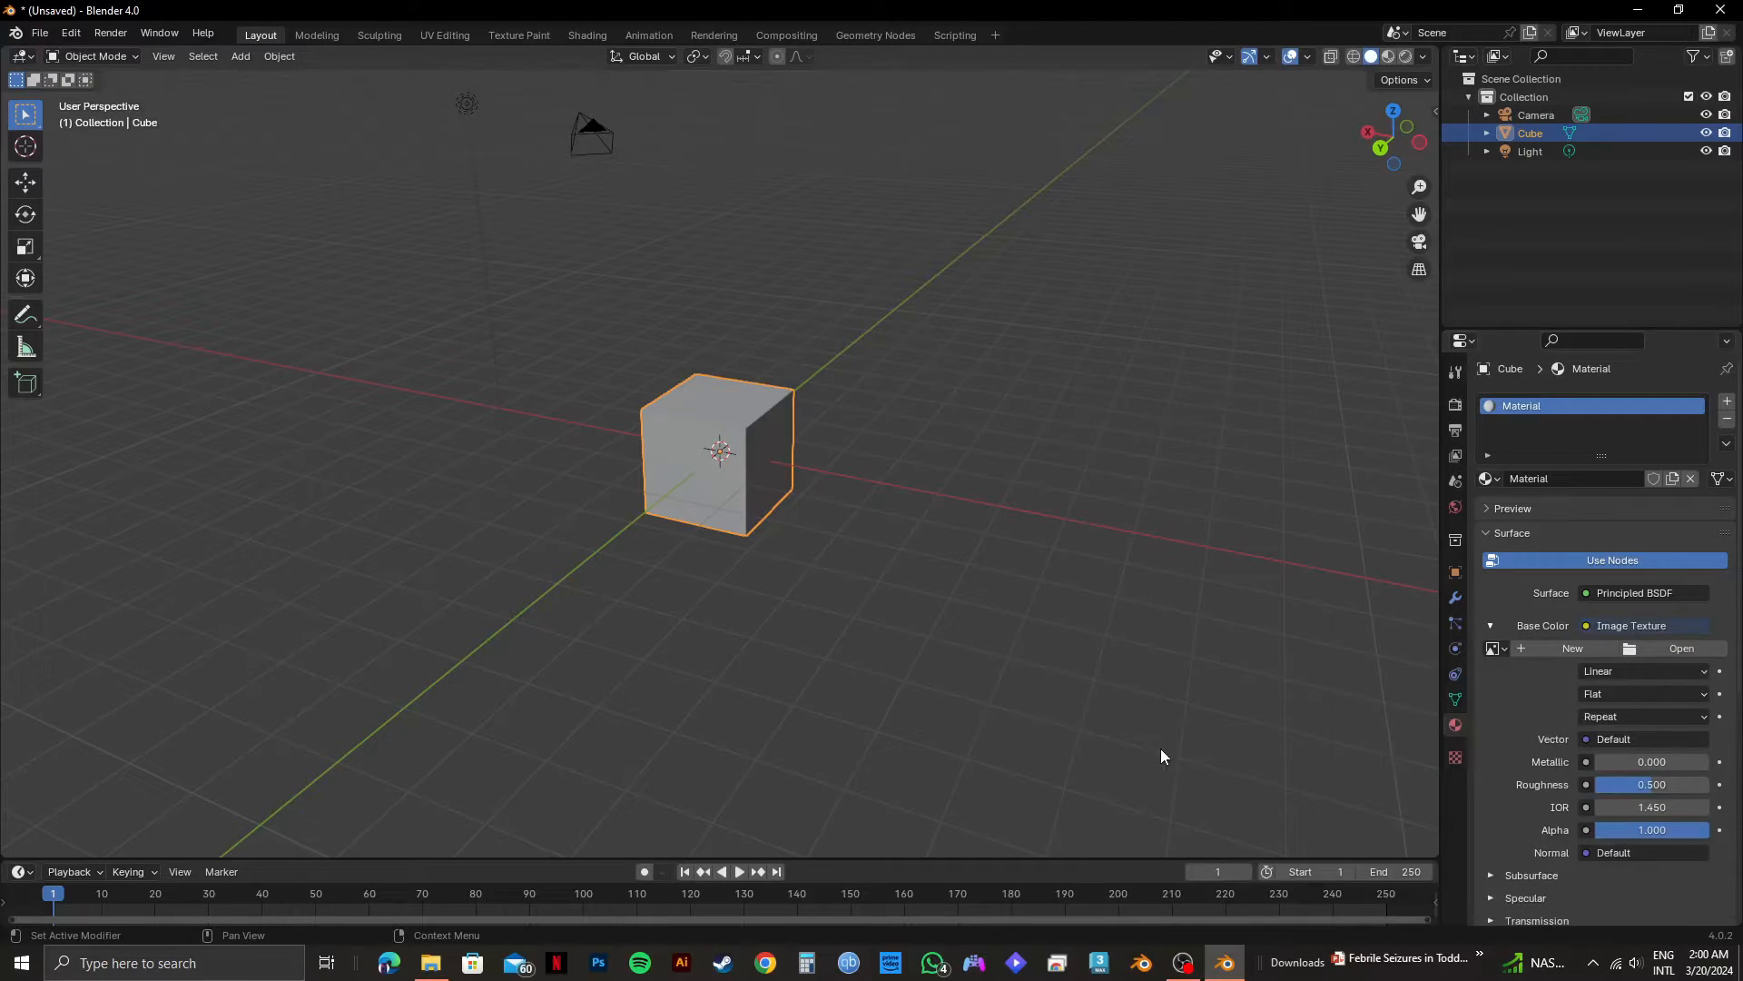
mouse_move(1264, 748)
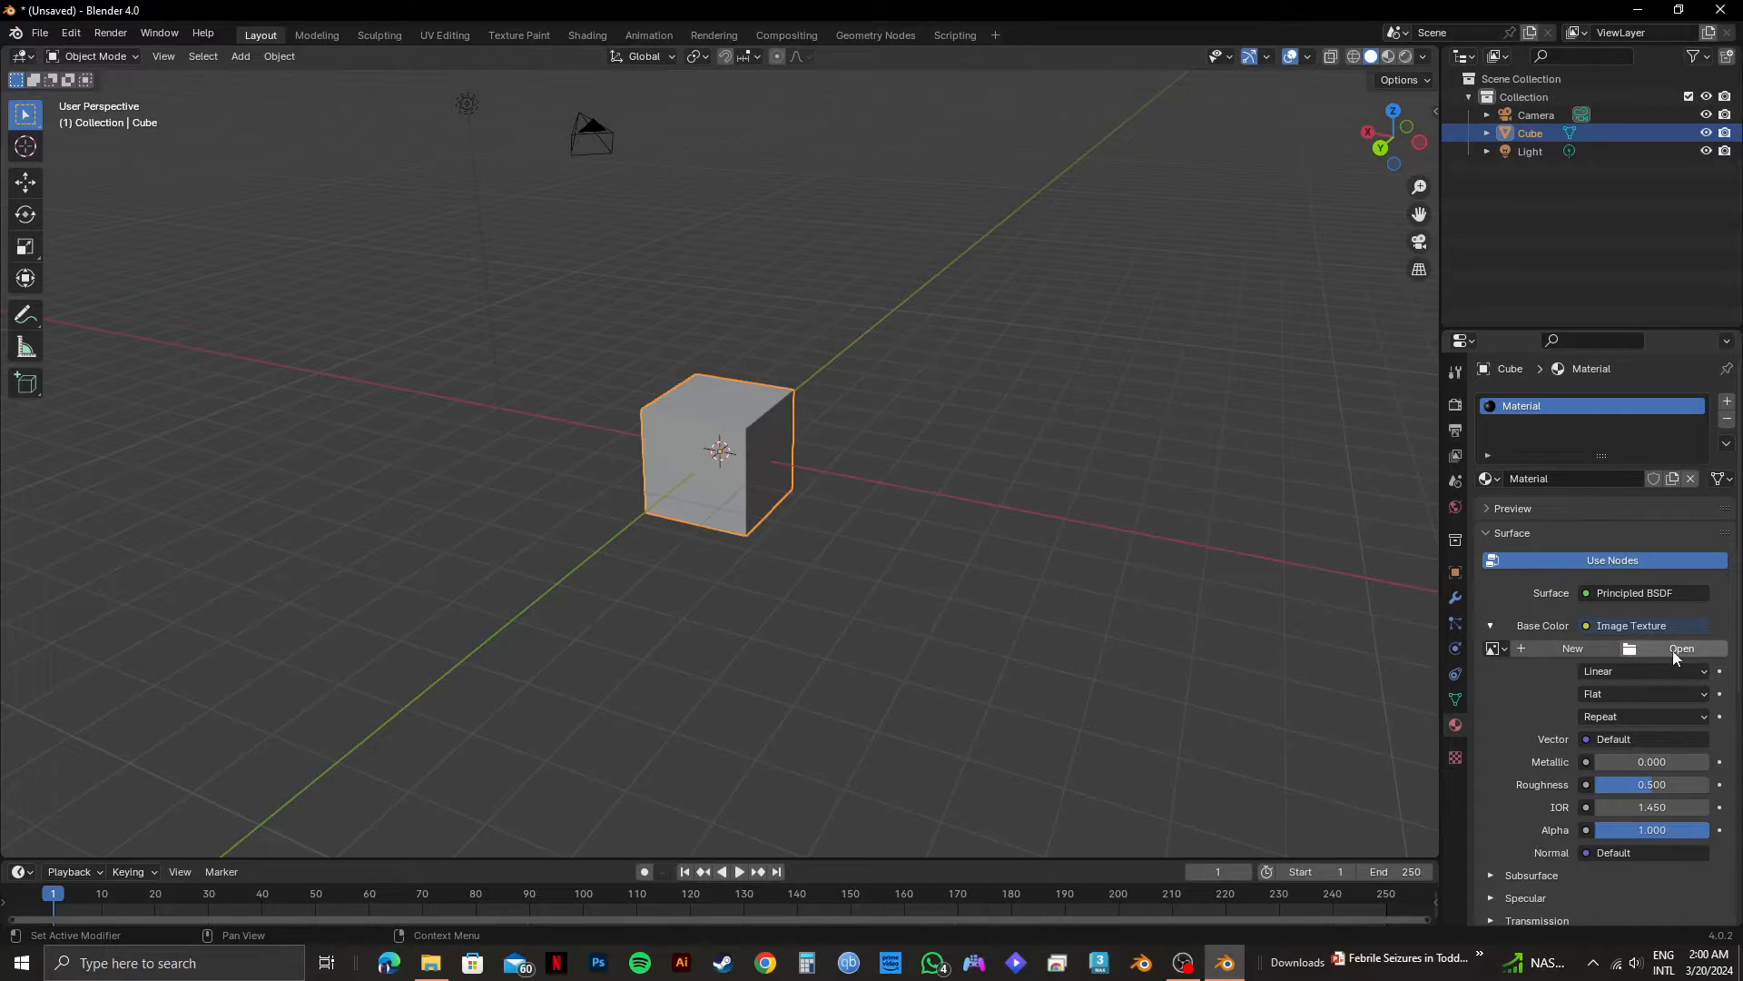
mouse_move(1681, 649)
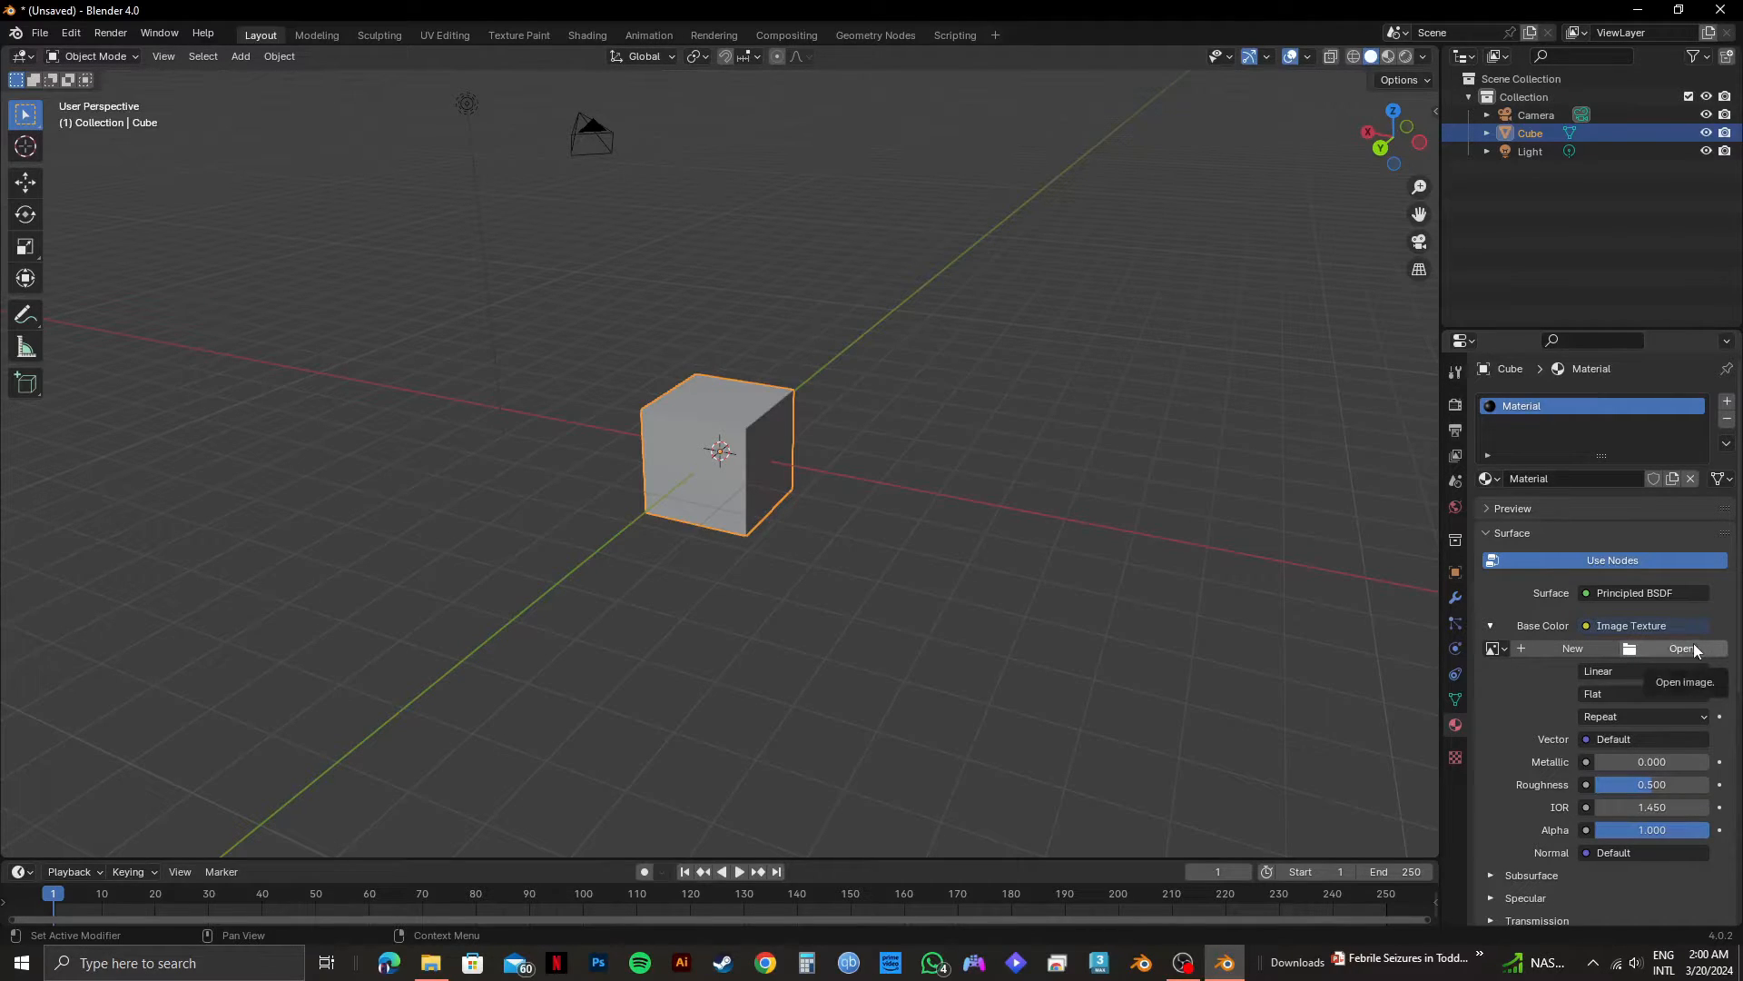
Bring up the file browser to choose an image for the Image Texture
left_click(1681, 648)
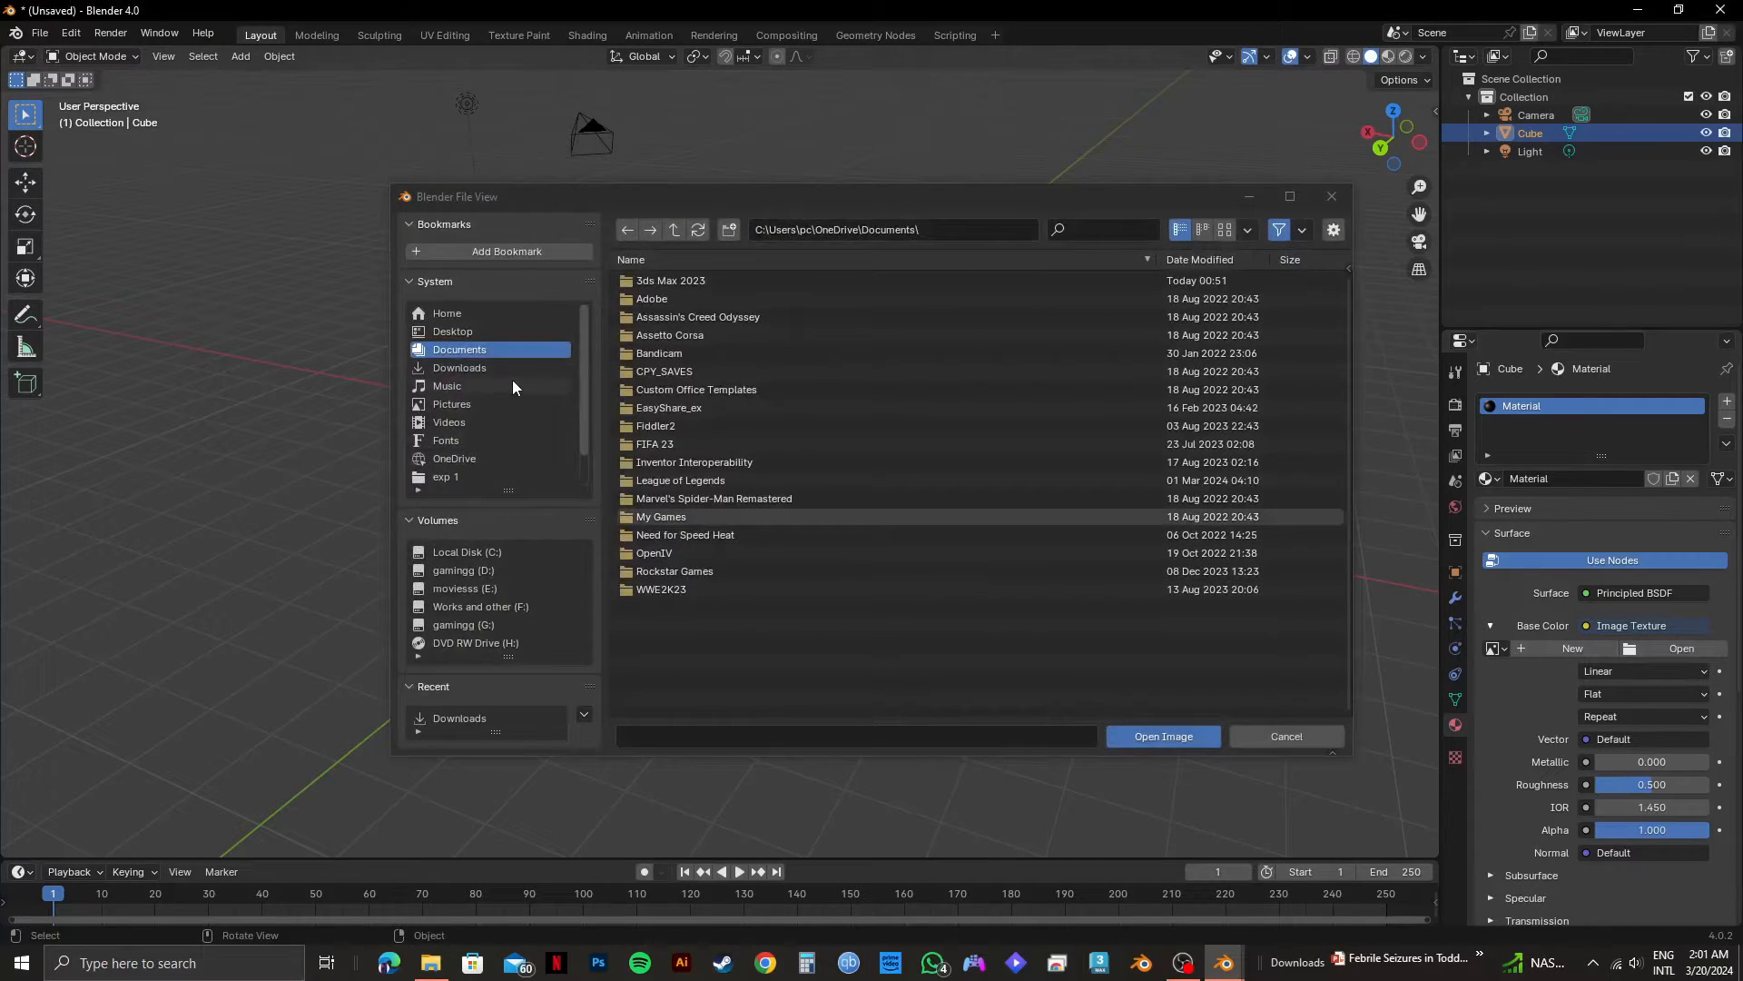
Load north pola.jpg from Downloads, filtered by 'nor', as the texture image
left_click(459, 367)
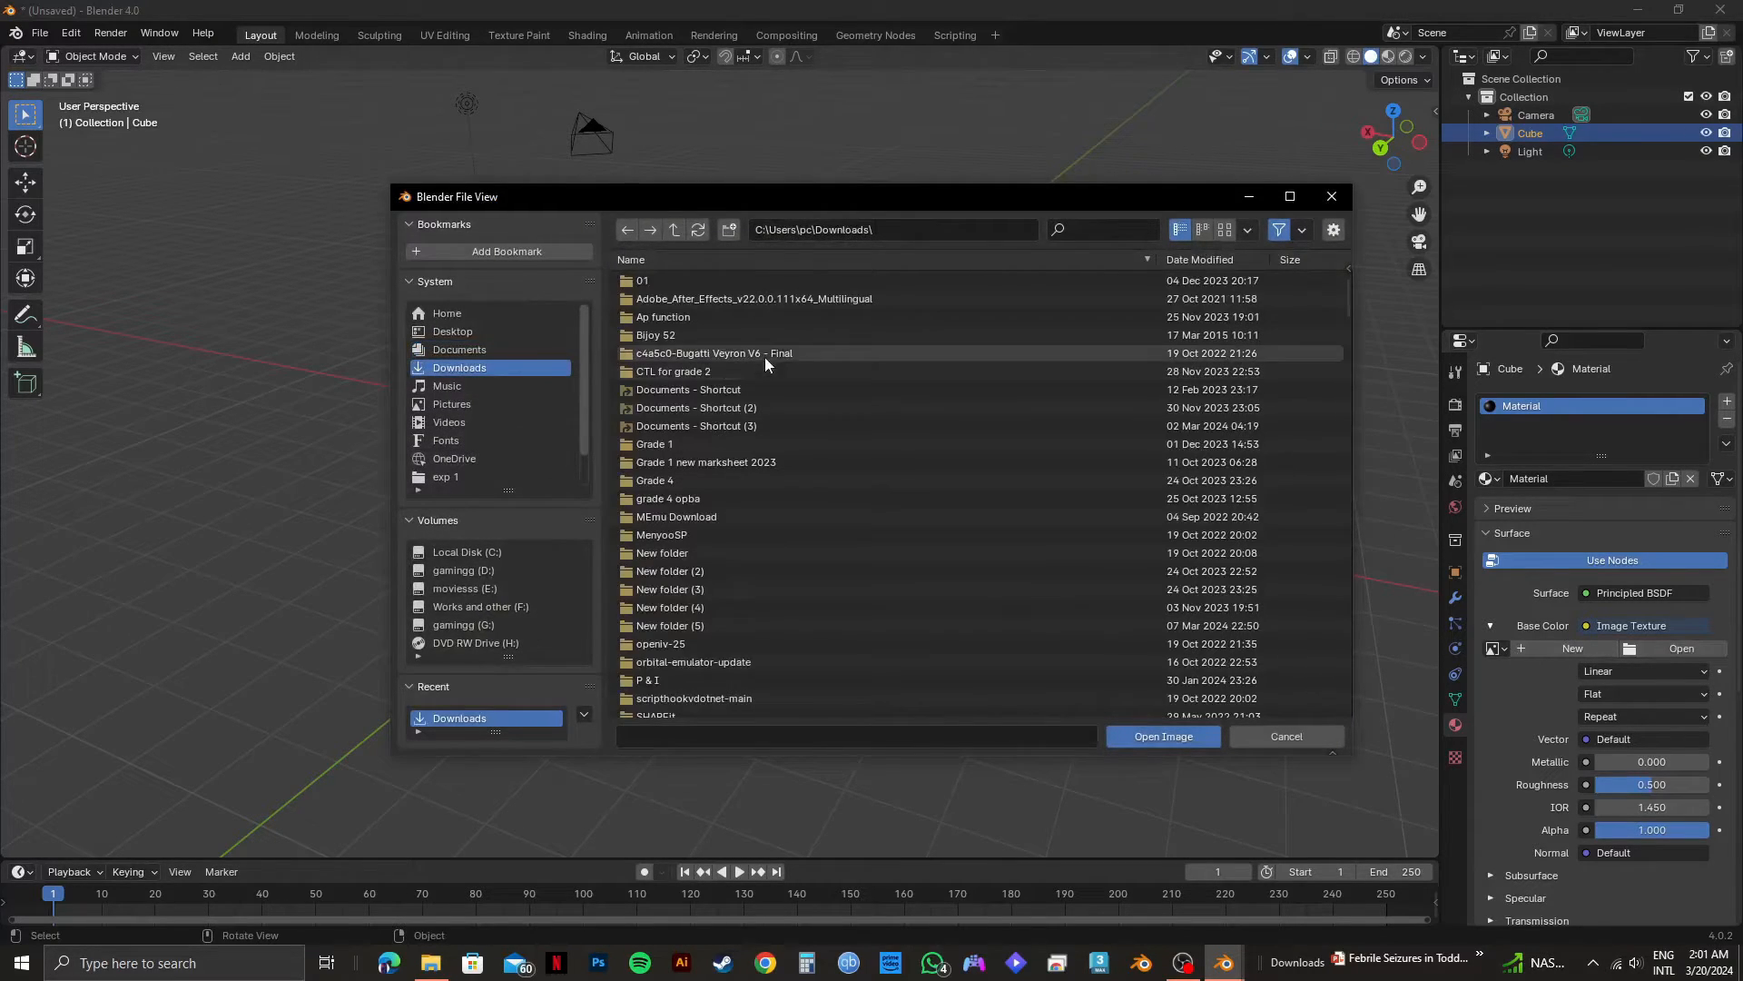
scroll("down", 3)
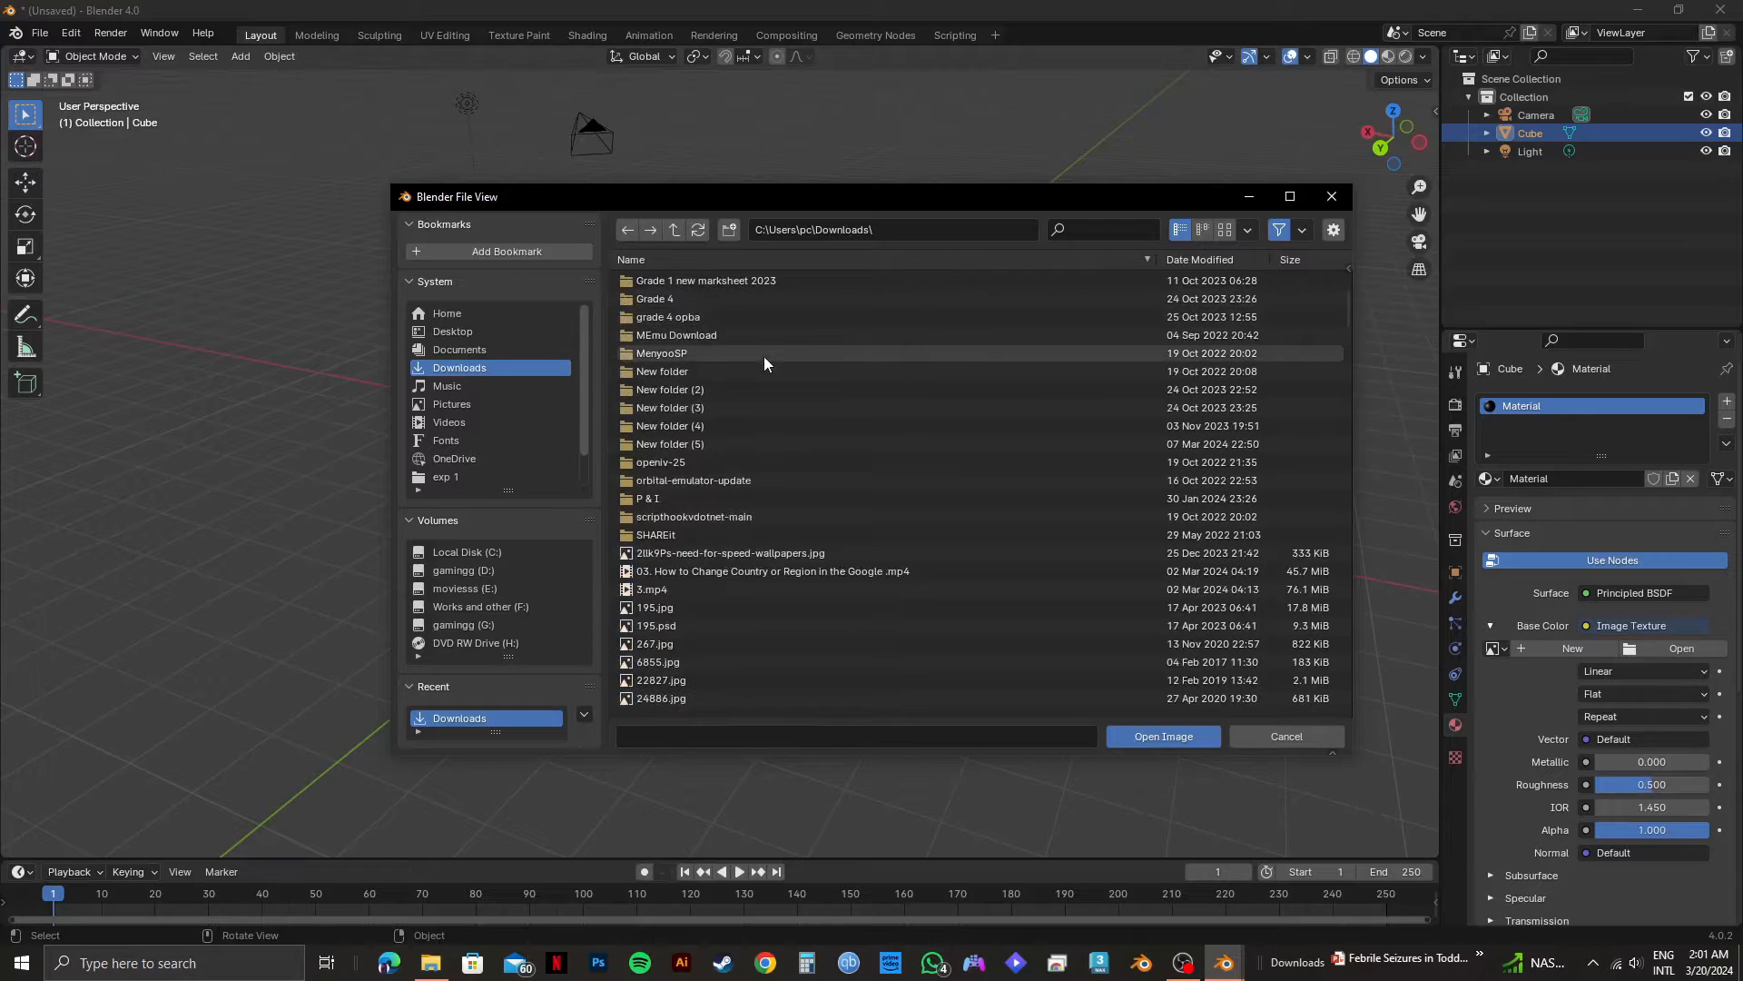
scroll("down", 3)
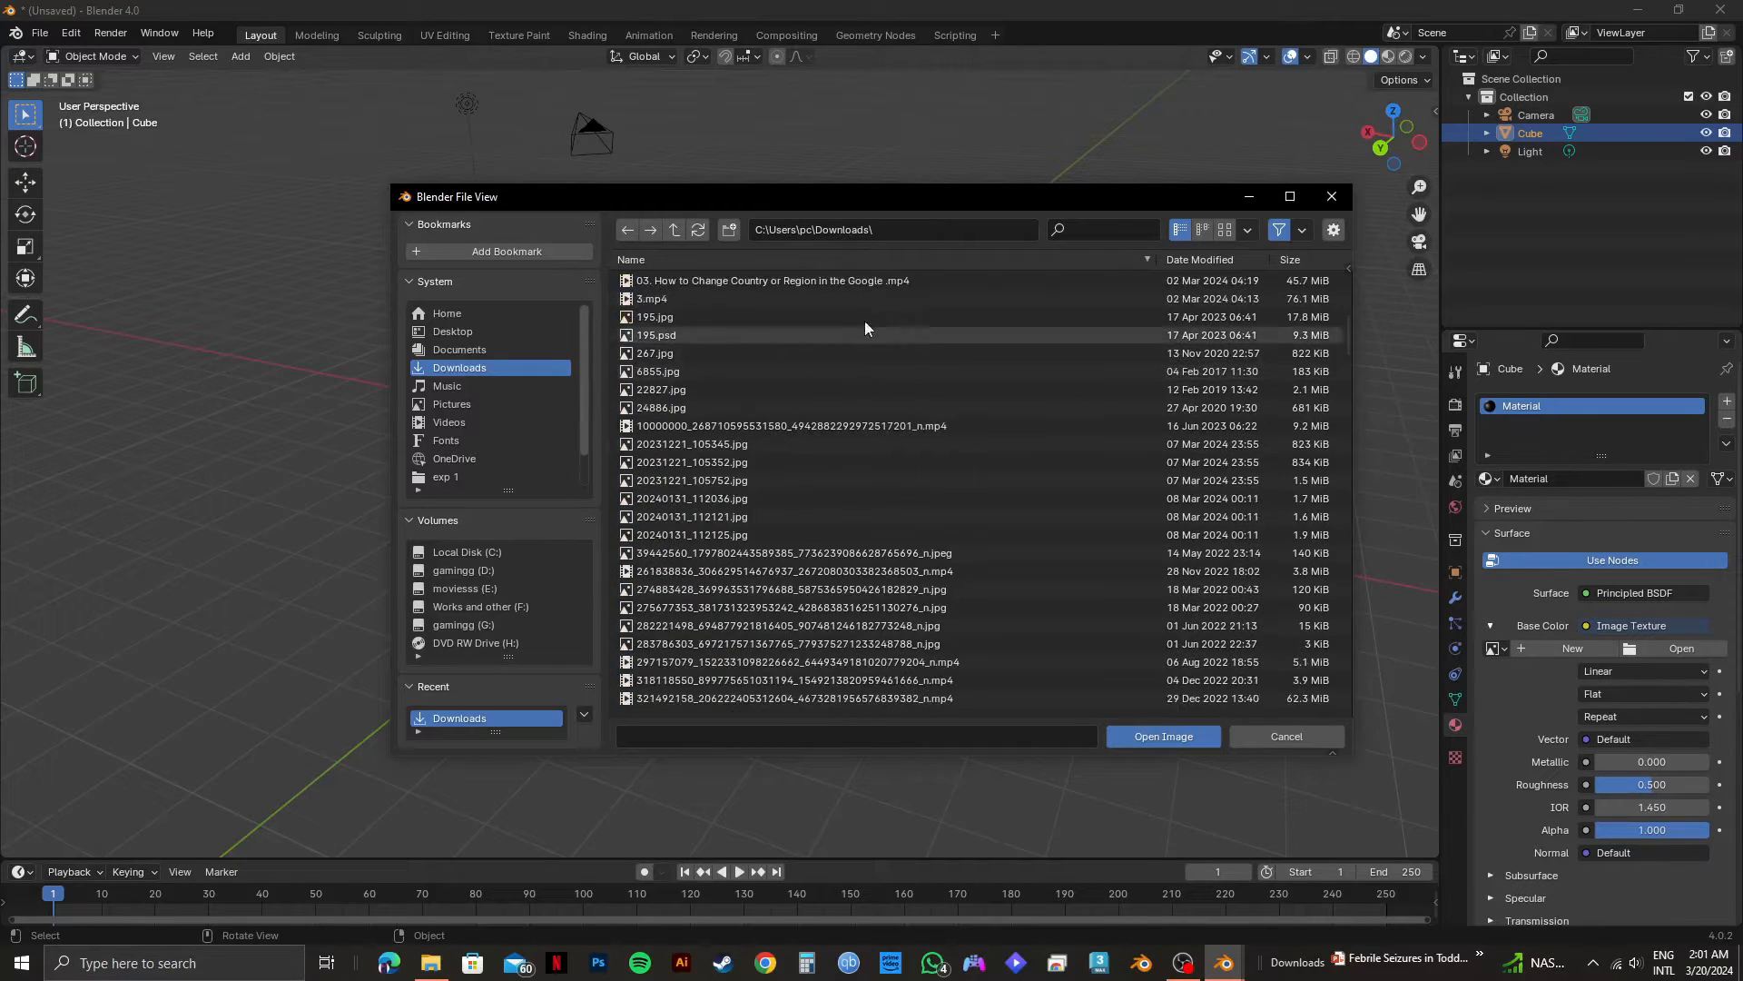
type("n")
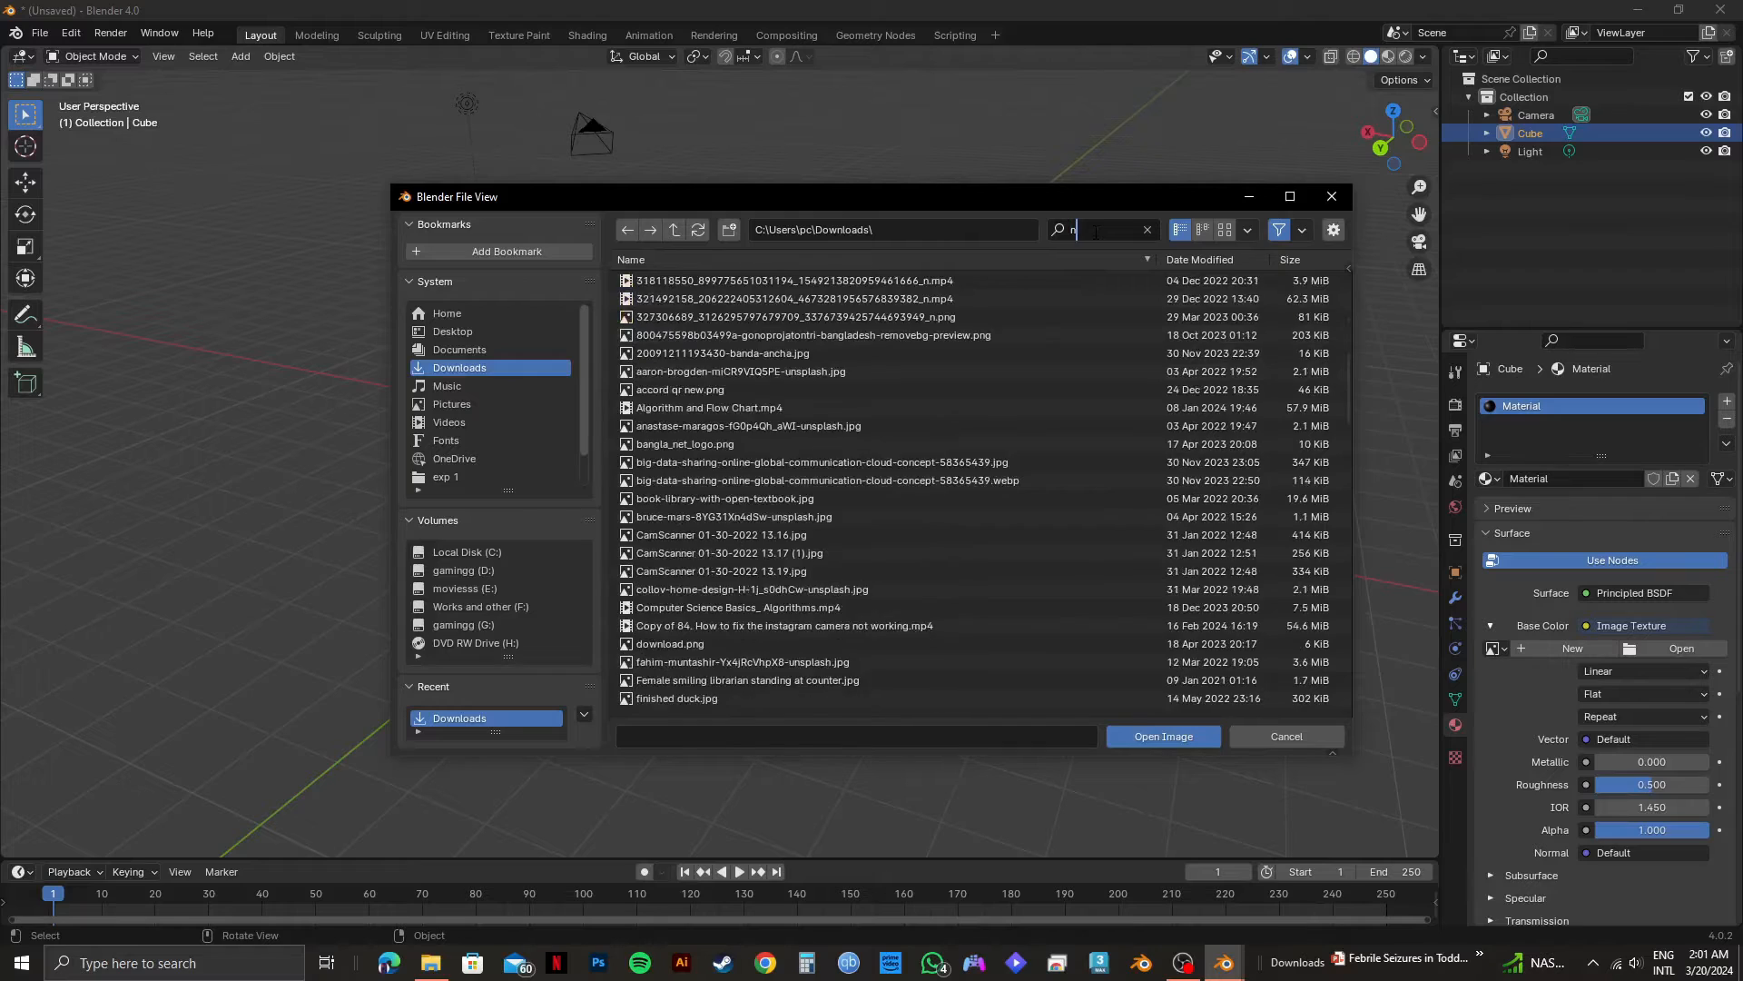
type("or")
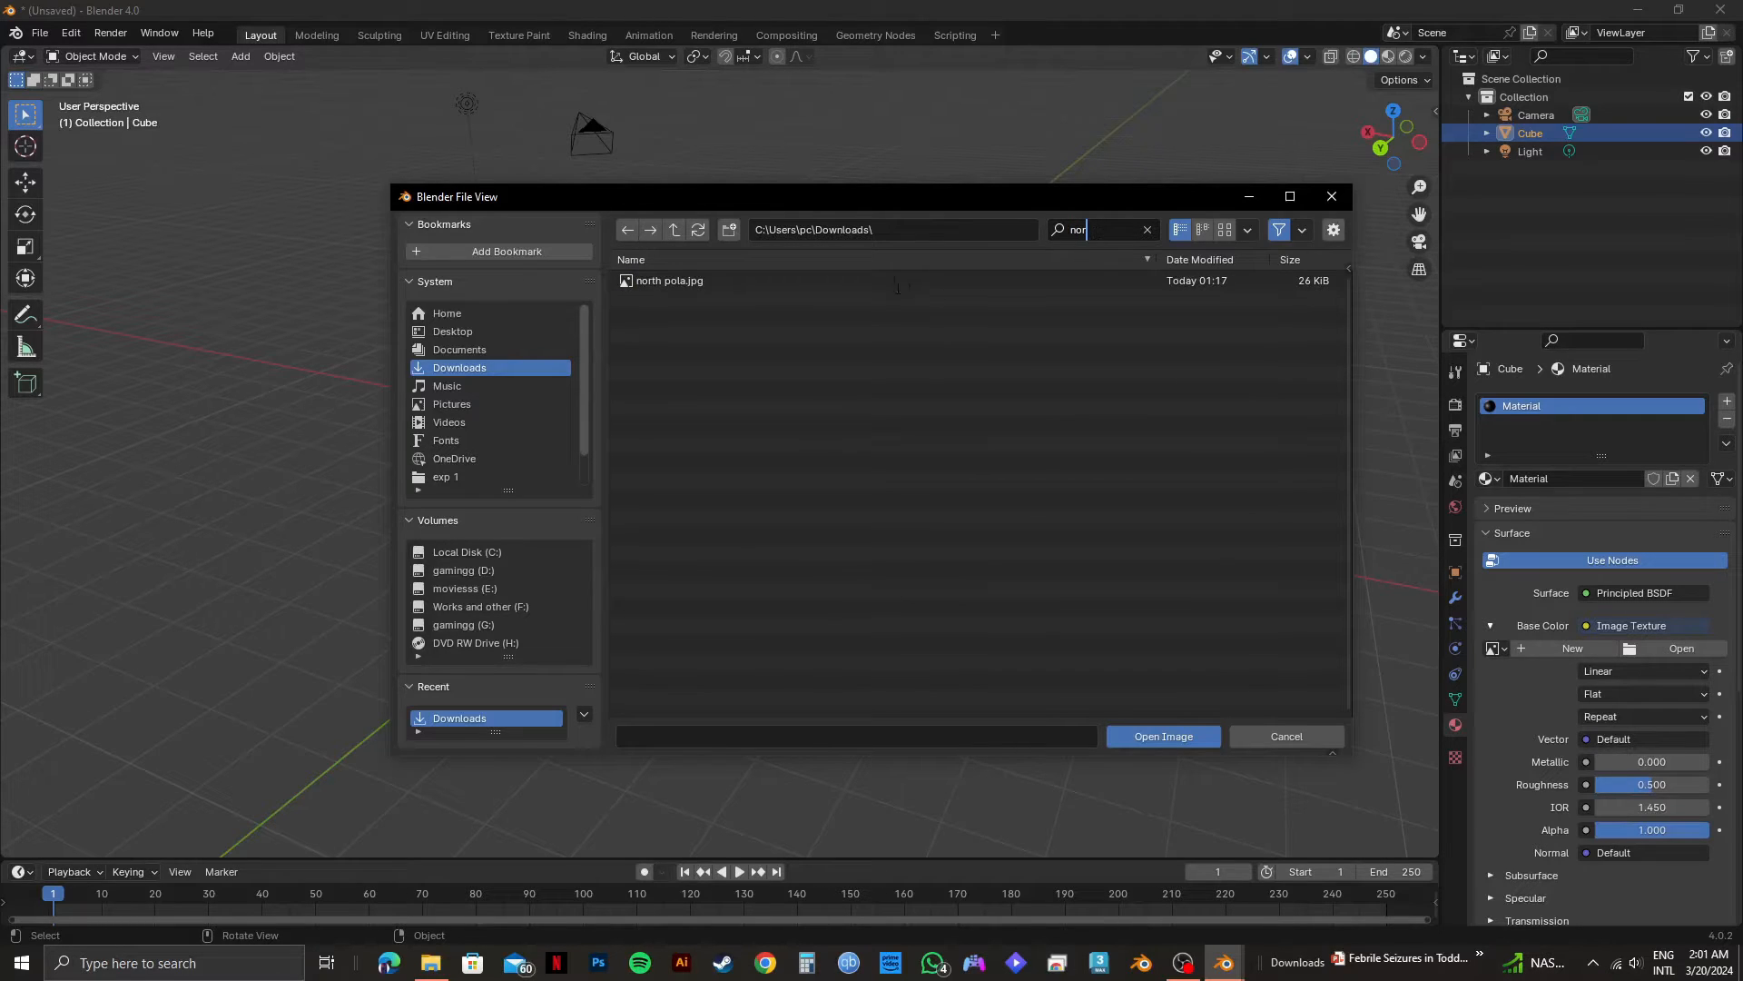
left_click(670, 280)
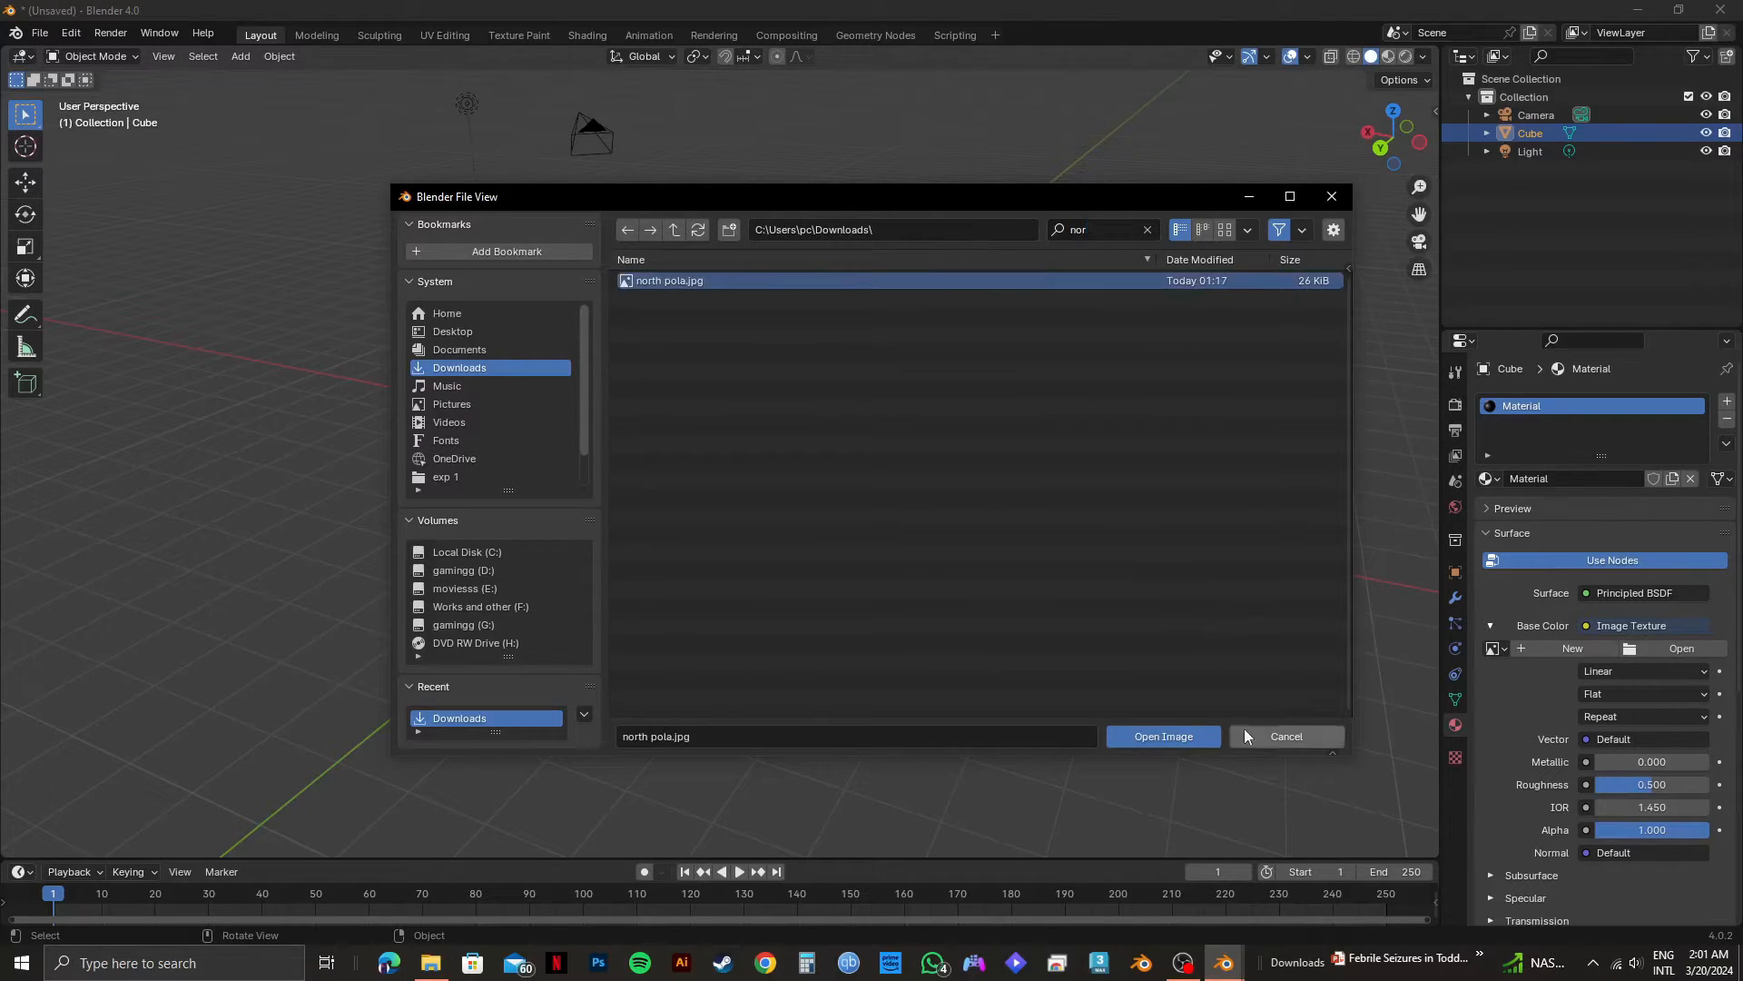
left_click(1162, 735)
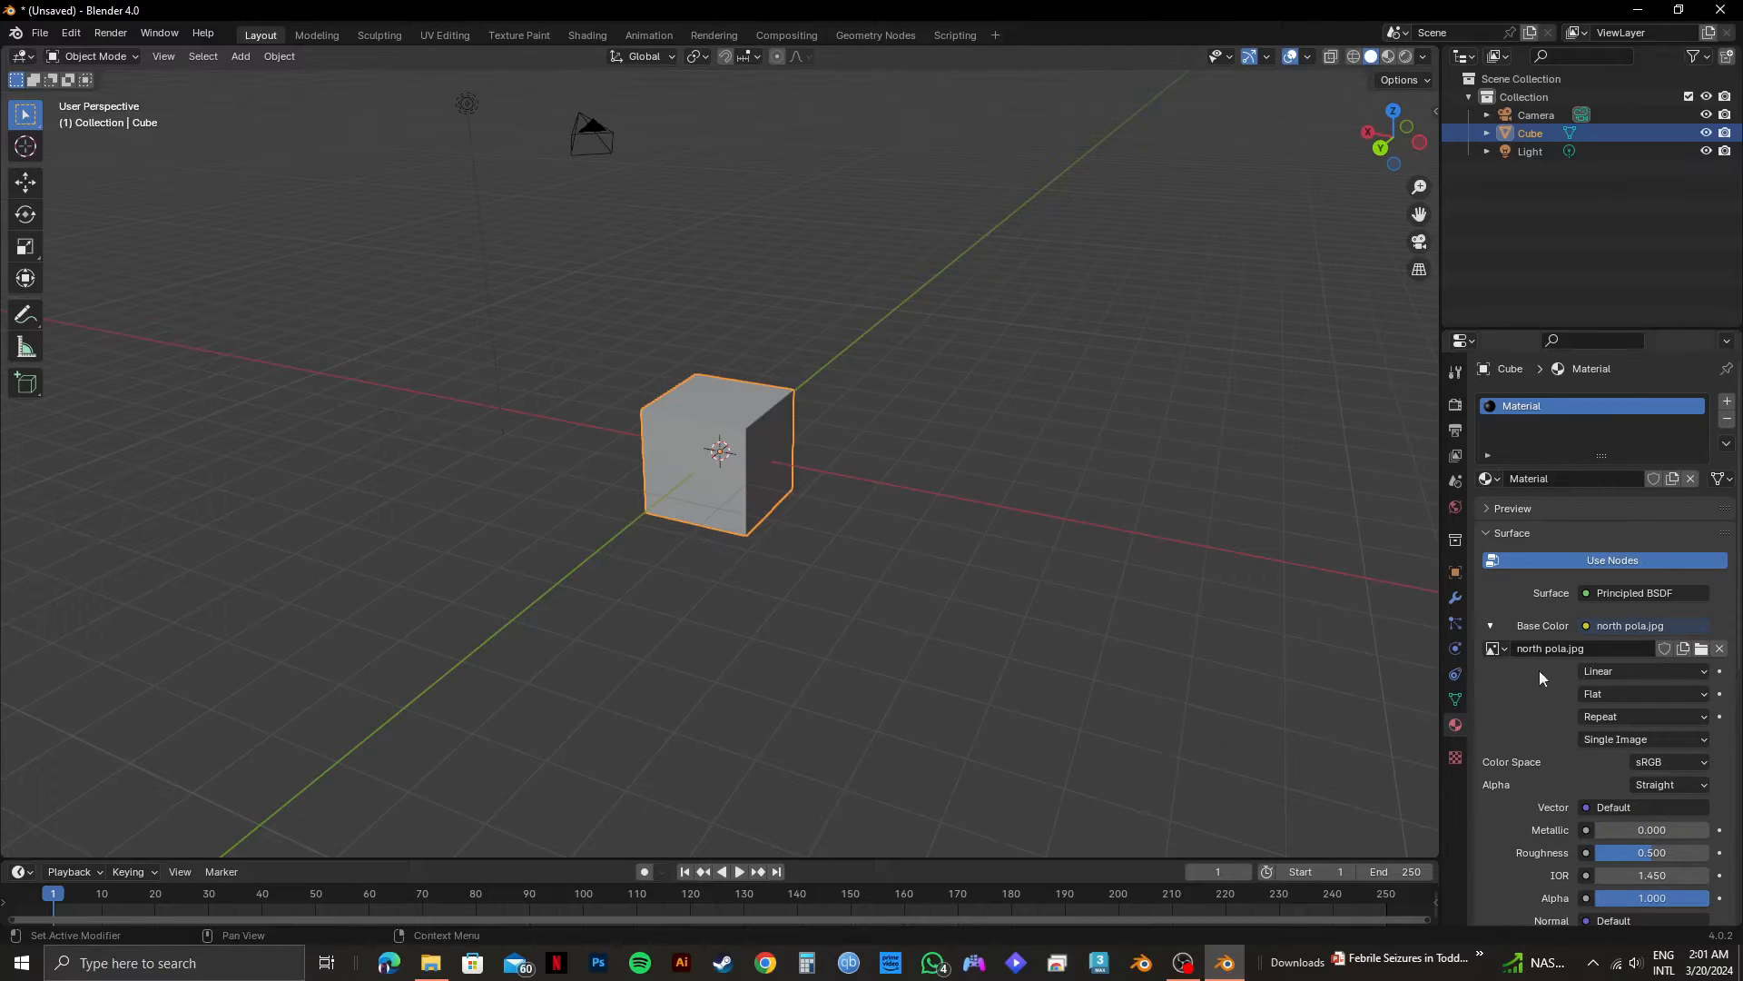
mouse_move(1546, 665)
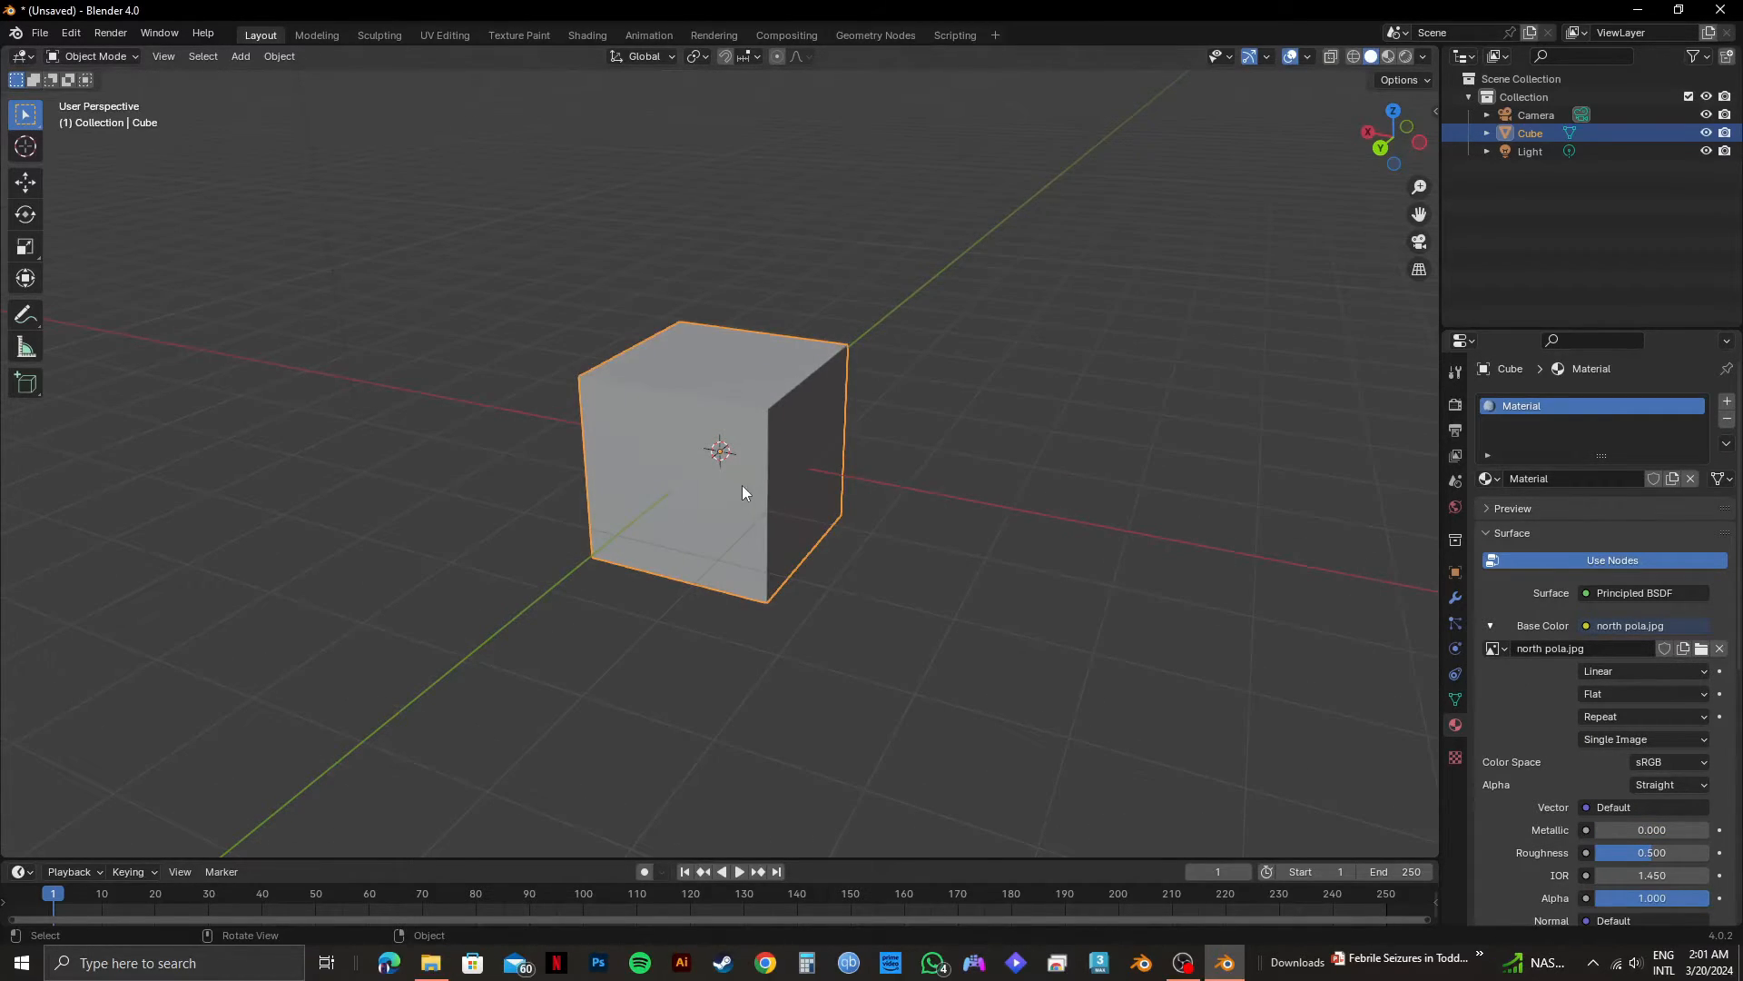
Orbit the viewport to face the cube more directly
left_click_drag(745, 492, 950, 389)
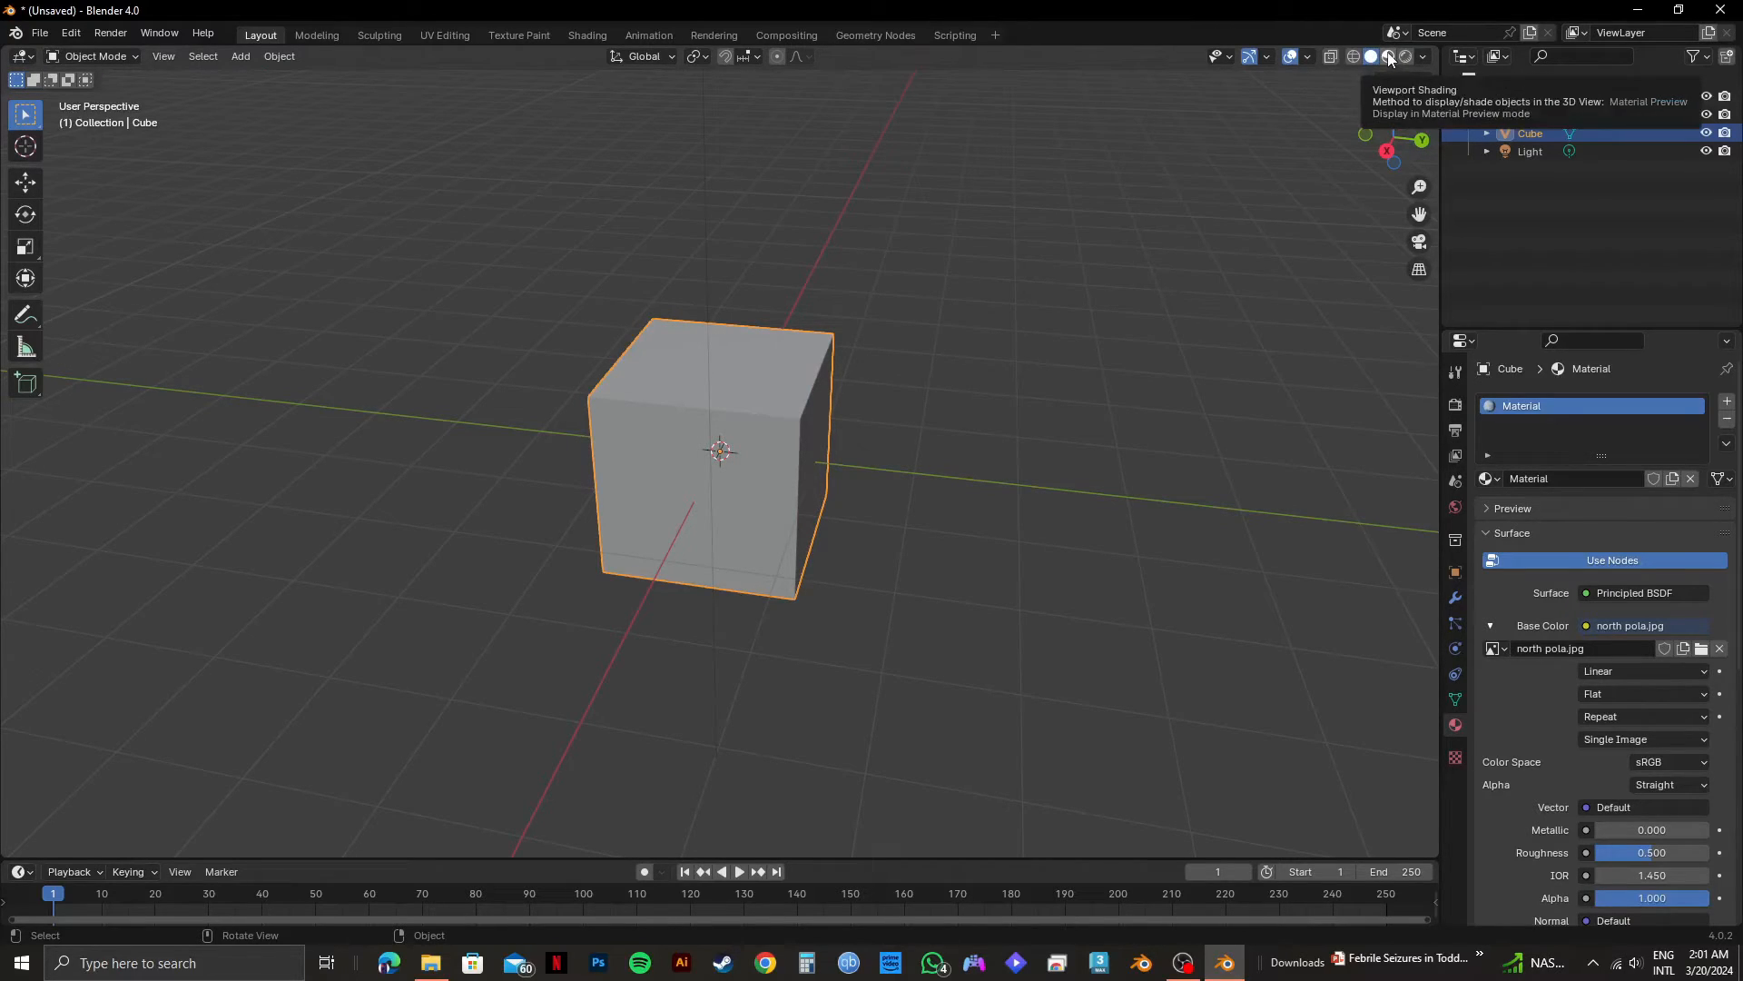
Switch to Material Preview shading and orbit to inspect the textured cube
left_click(1389, 56)
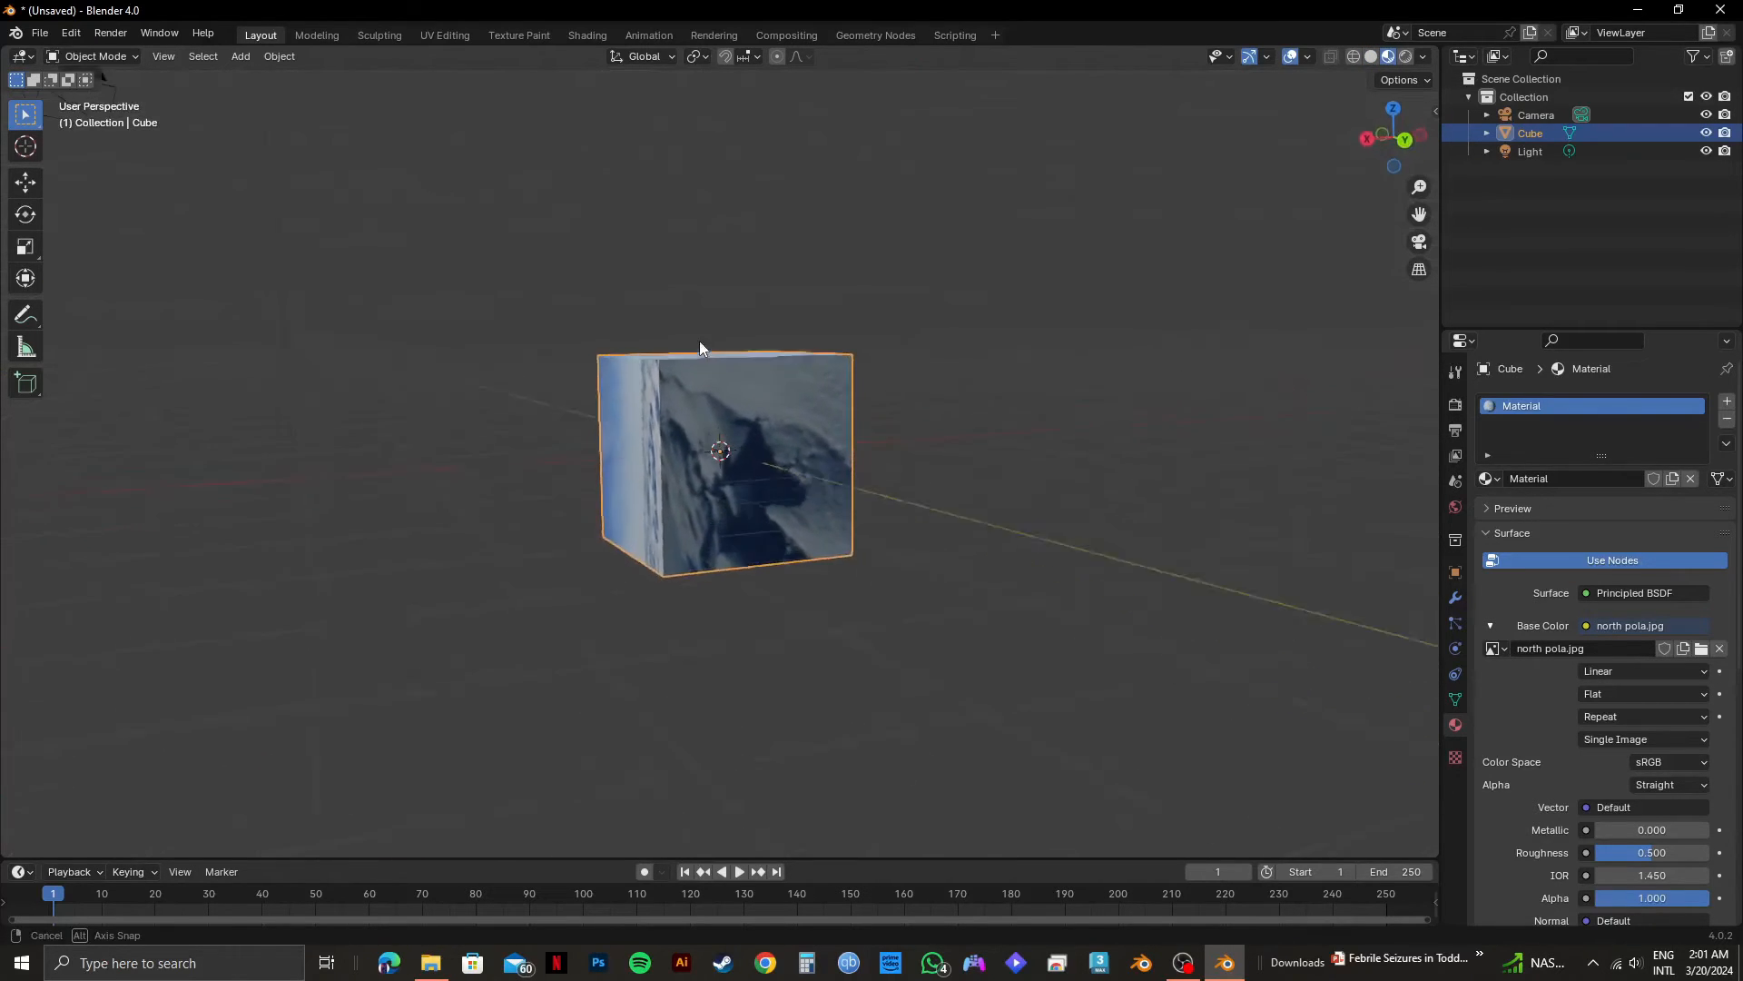
left_click_drag(701, 348, 1012, 283)
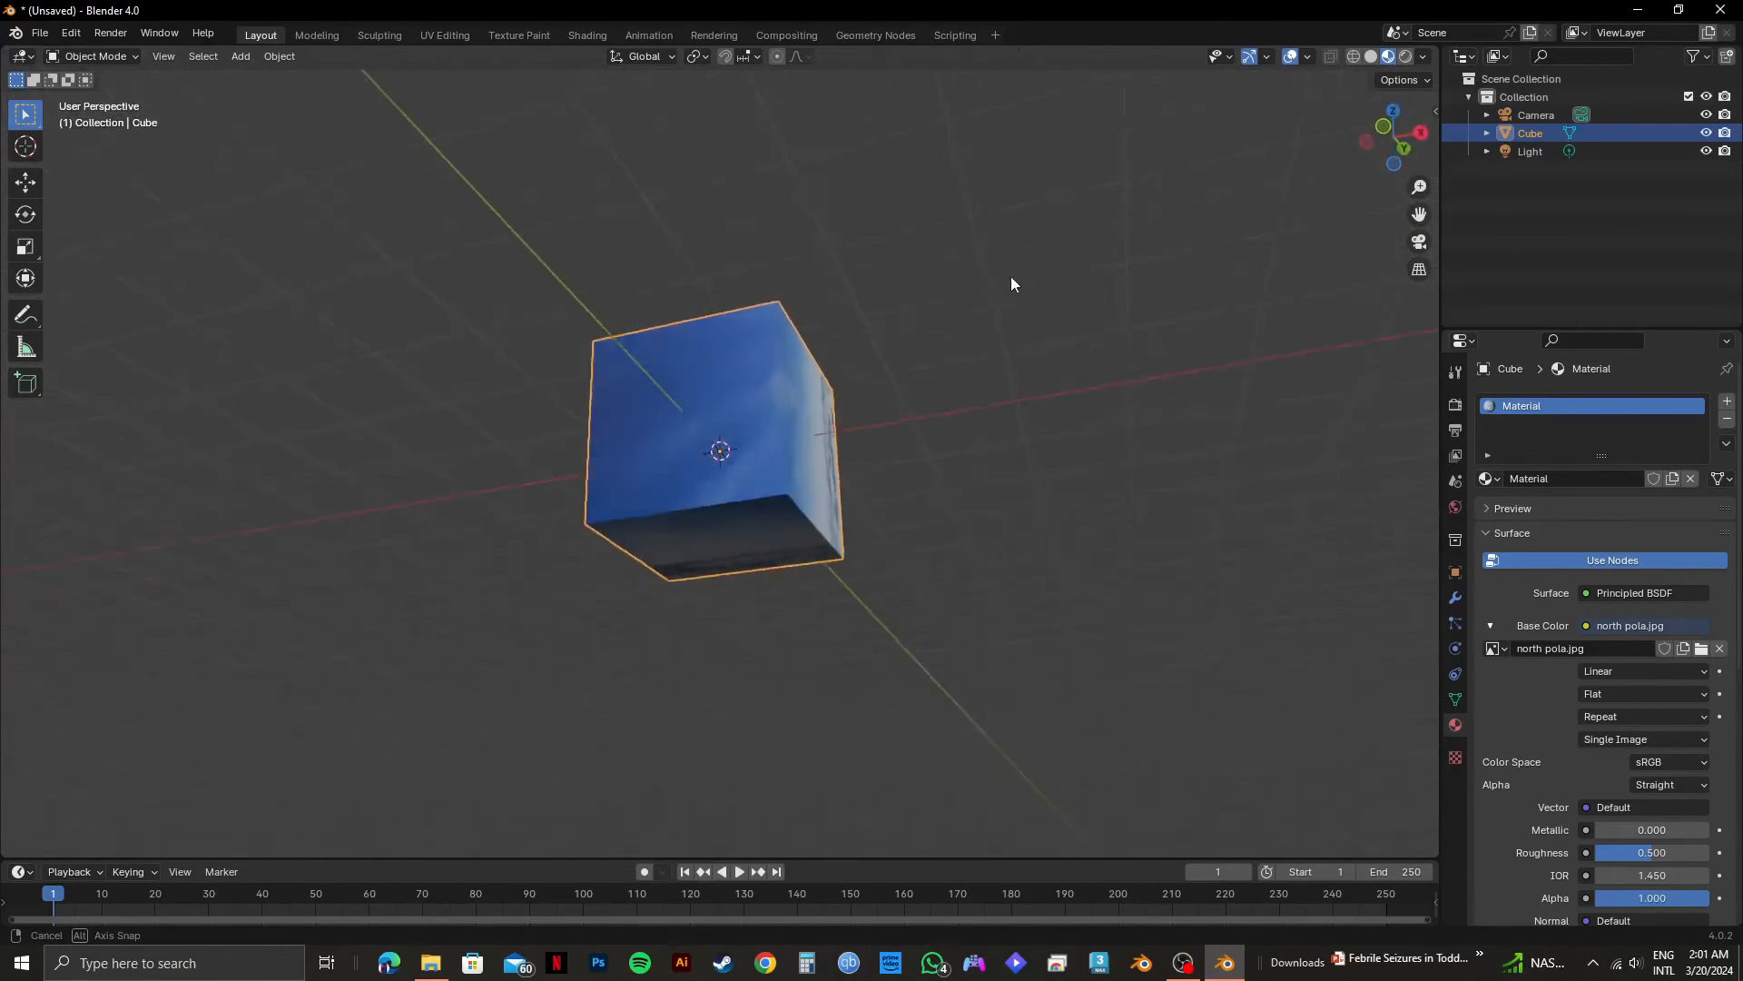